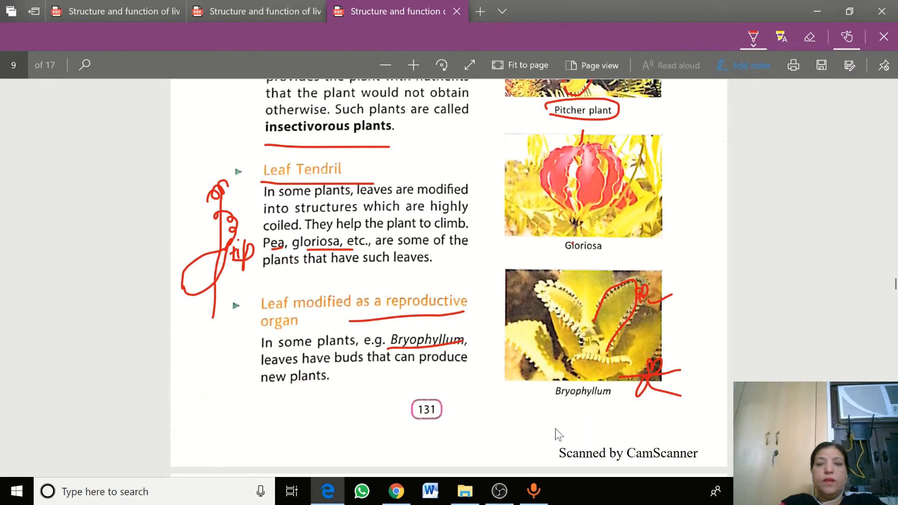
Step: Scroll the textbook from page 9 down to The Flower section on page 10
scroll(down, 3)
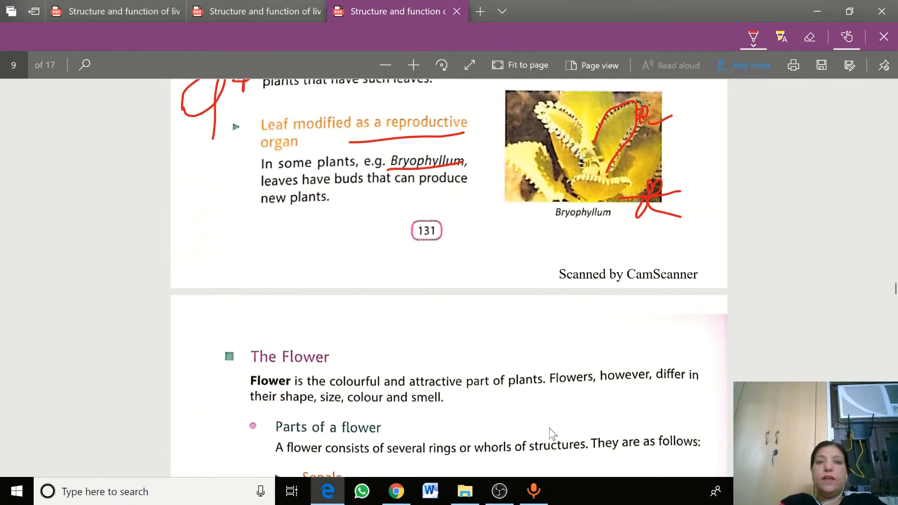
scroll(down, 3)
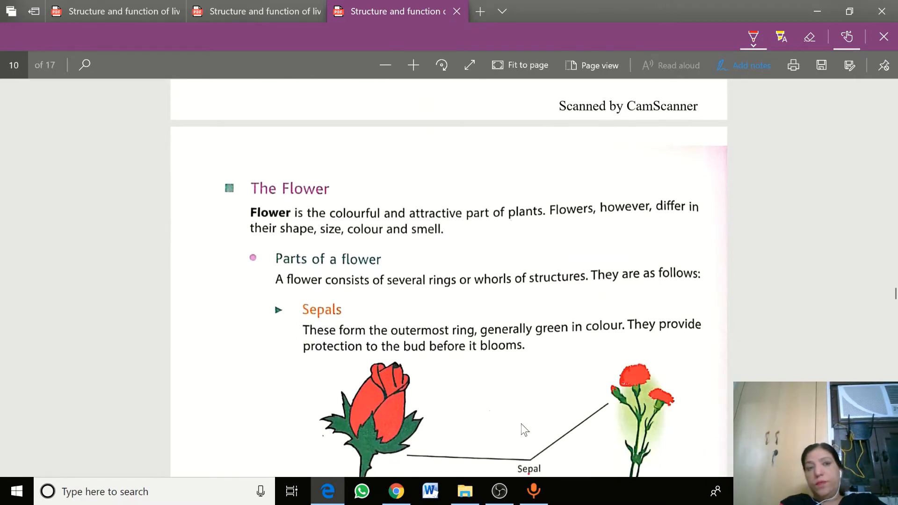
Step: Scroll to the flower introduction where shape, size, colour, smell and whorls get underlined in red
scroll(down, 3)
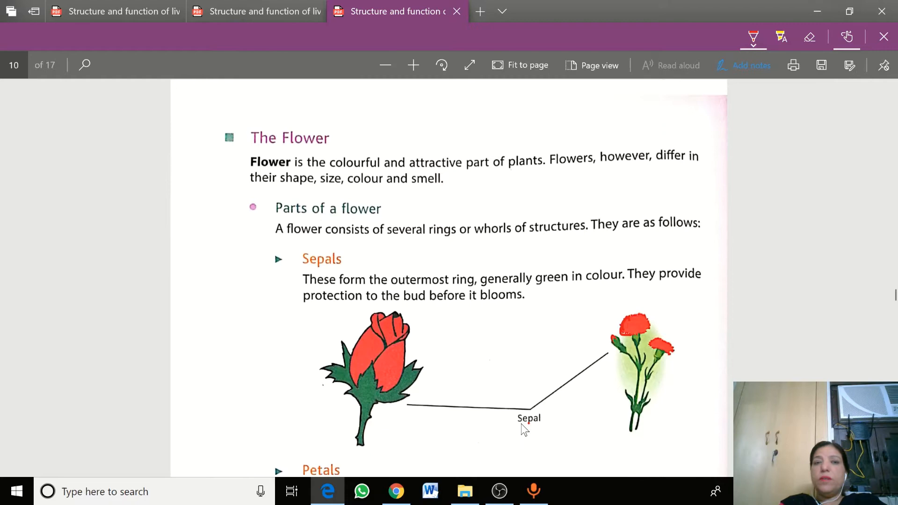
mouse_move(518, 432)
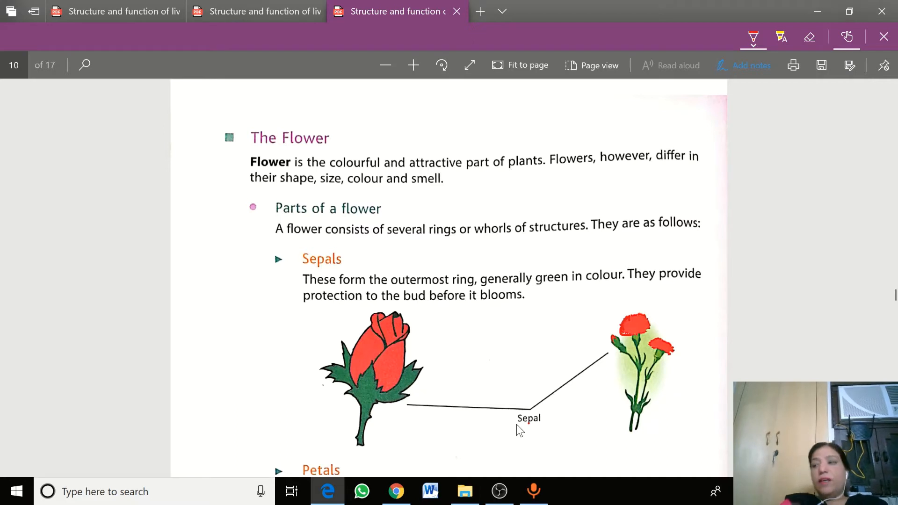
mouse_move(280, 205)
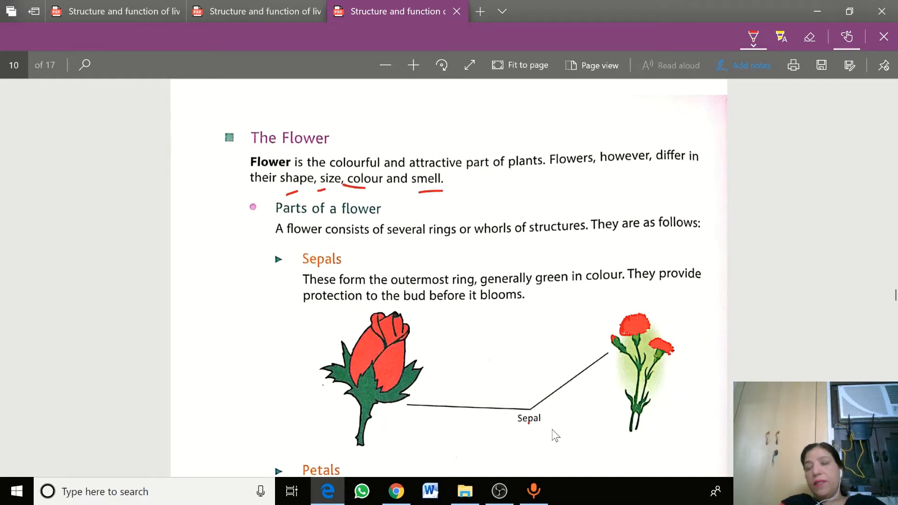
mouse_move(502, 404)
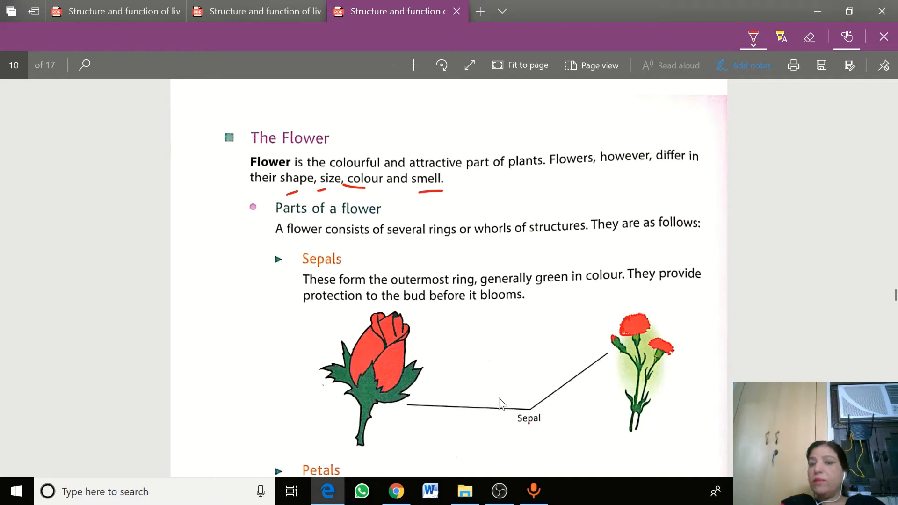
mouse_move(501, 402)
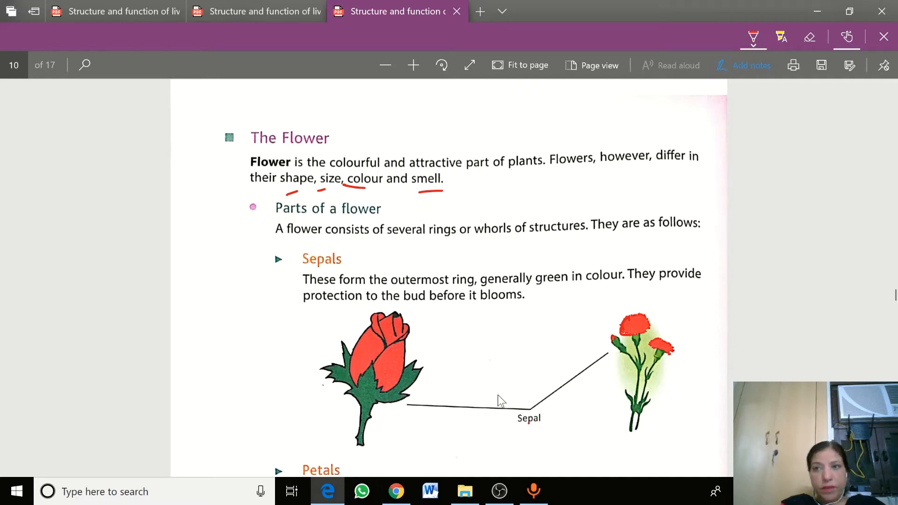
mouse_move(494, 394)
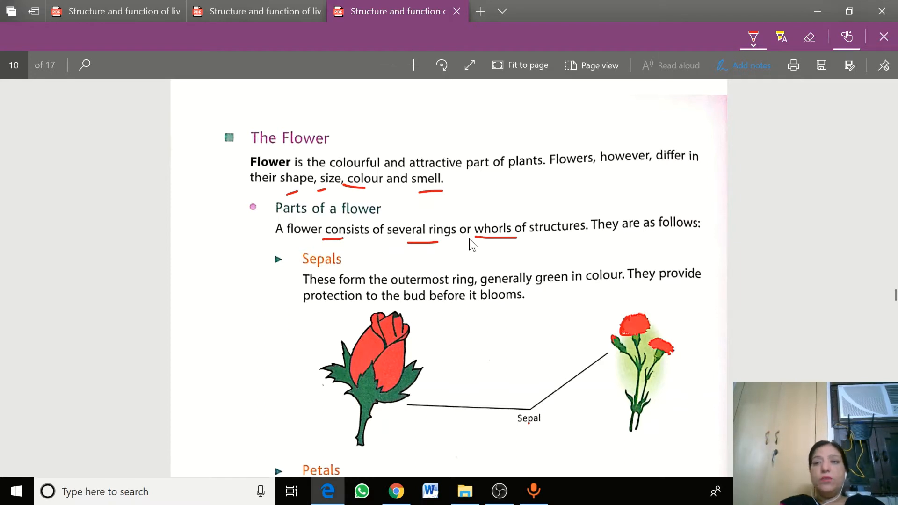
mouse_move(468, 251)
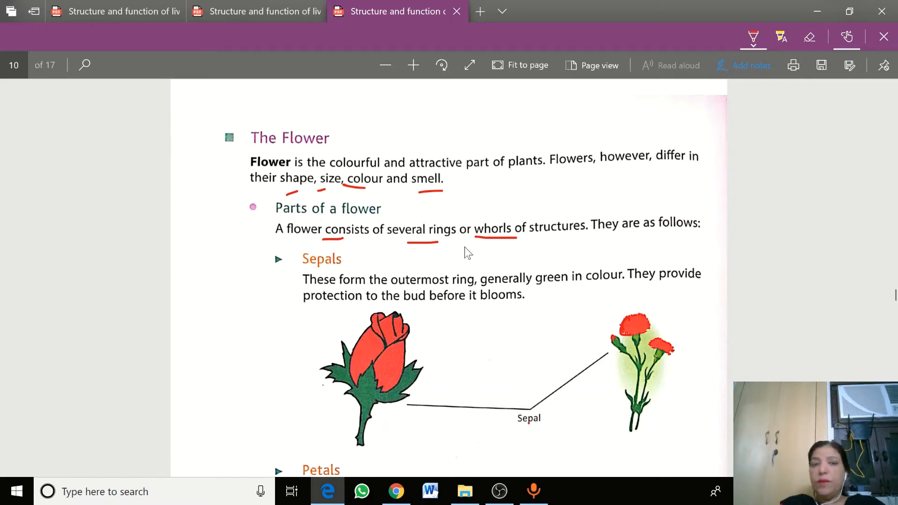
Step: Scroll through the rose sepal figure, marking the sepal and underlining Sepals and outermost ring
scroll(down, 3)
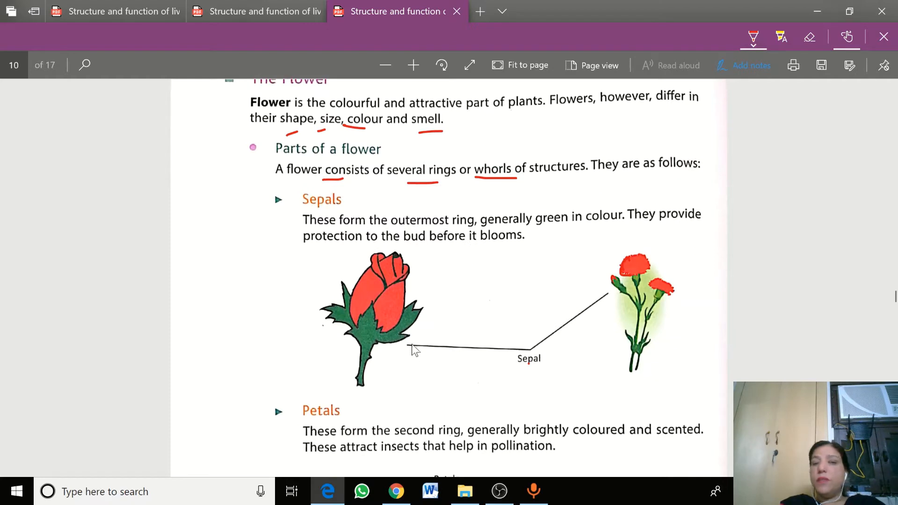
mouse_move(410, 327)
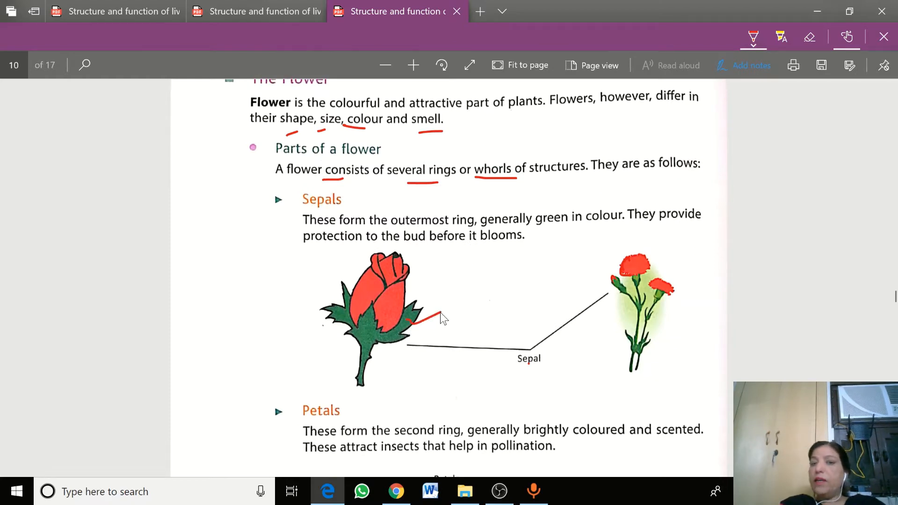
mouse_move(301, 209)
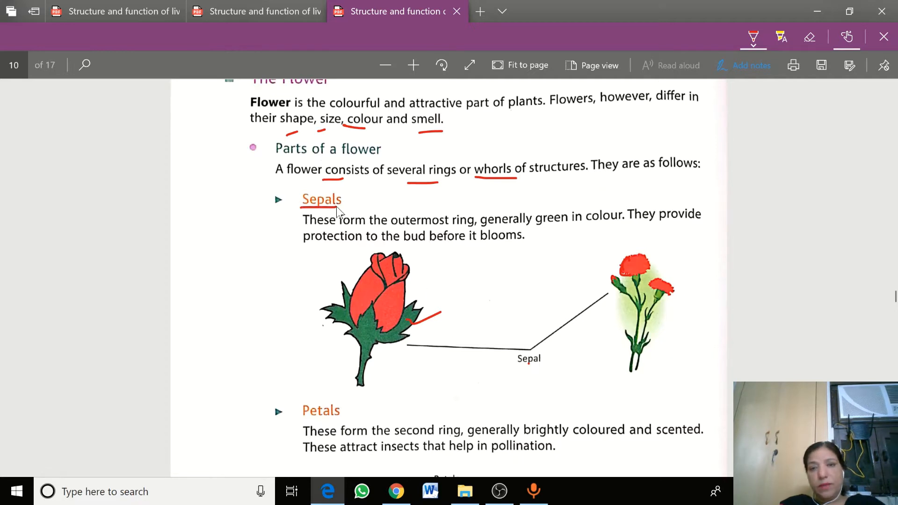
mouse_move(387, 226)
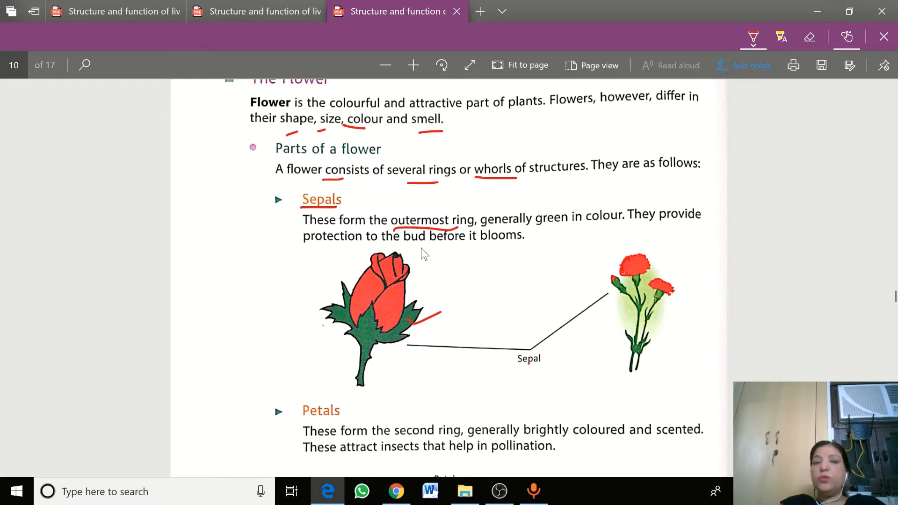
mouse_move(419, 256)
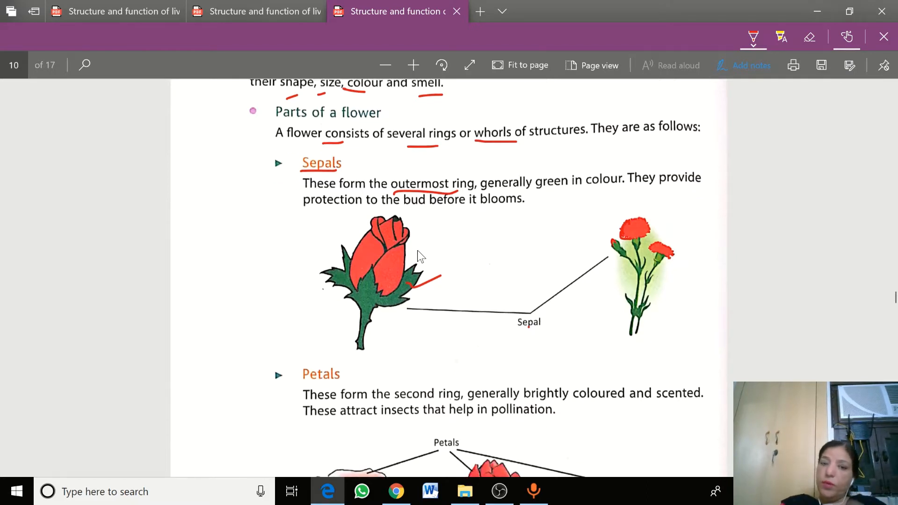
scroll(down, 3)
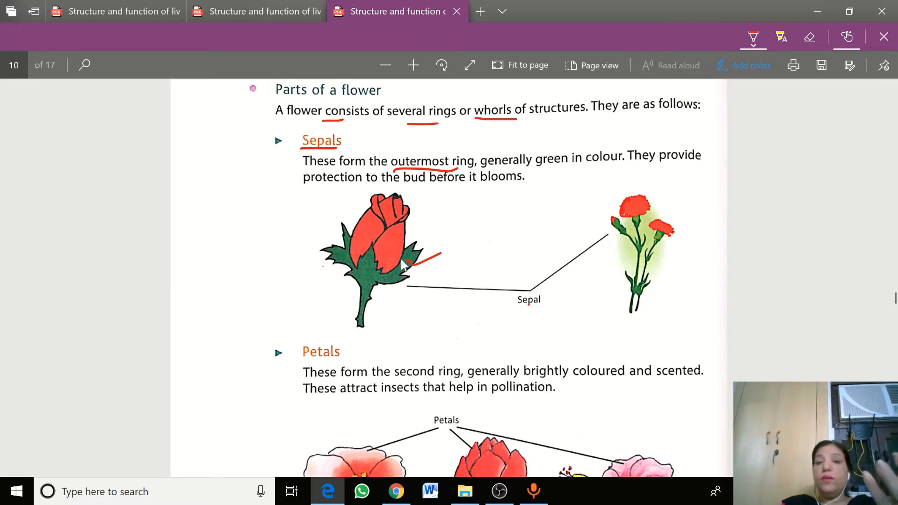
scroll(up, 3)
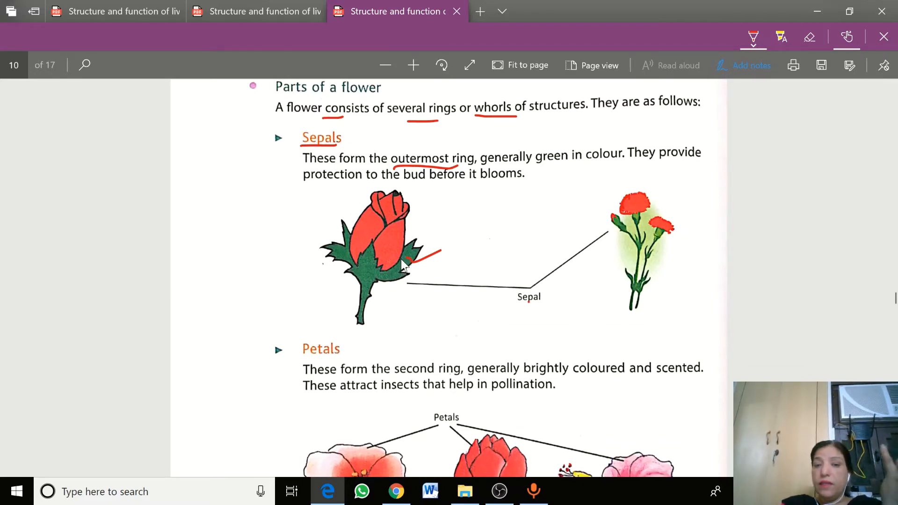
scroll(down, 3)
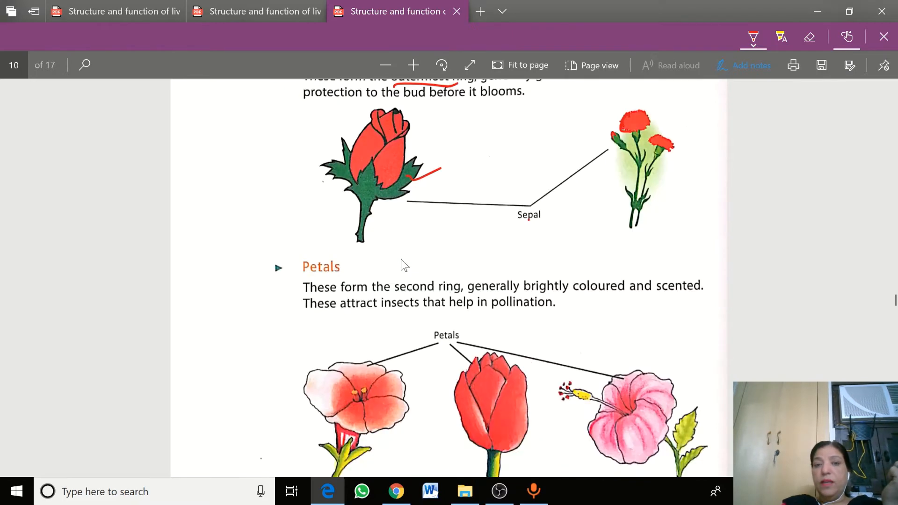
Step: Scroll through the Petals paragraph, underlining second ring, brightly coloured, scented, insects and circling pollination
scroll(down, 3)
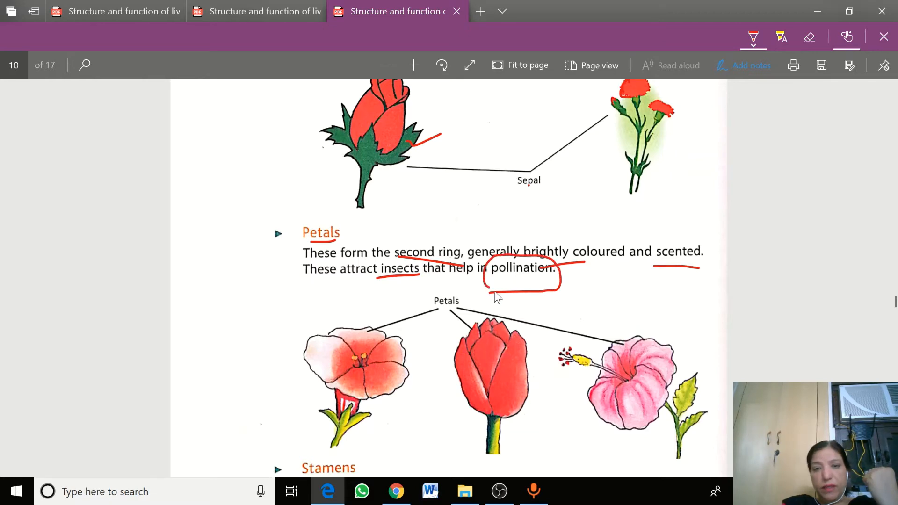
mouse_move(496, 314)
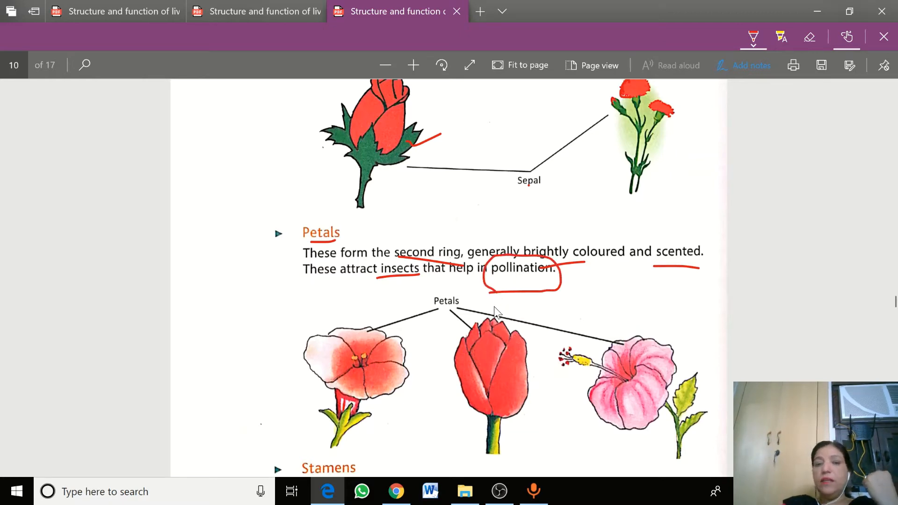
scroll(down, 3)
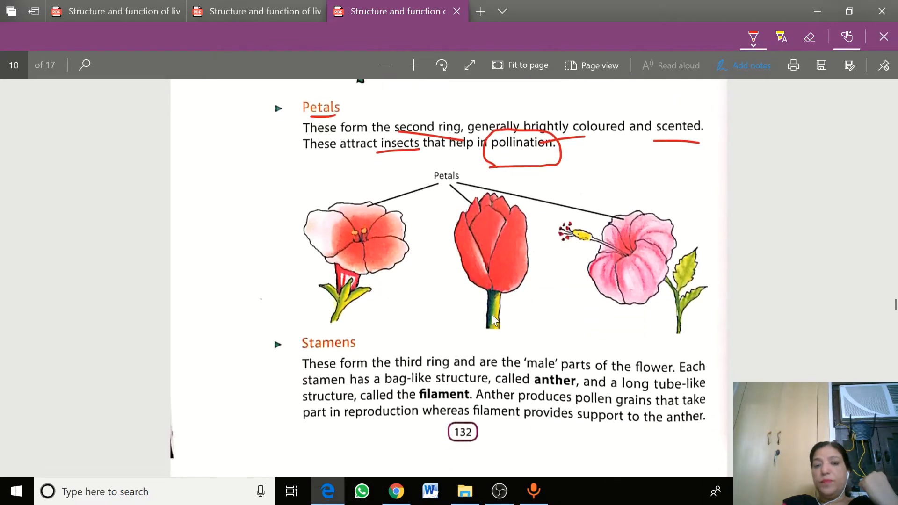
Step: Scroll to the Stamens paragraph for underlining anther, filament, pollen grains and sketching a labelled stamen
scroll(down, 3)
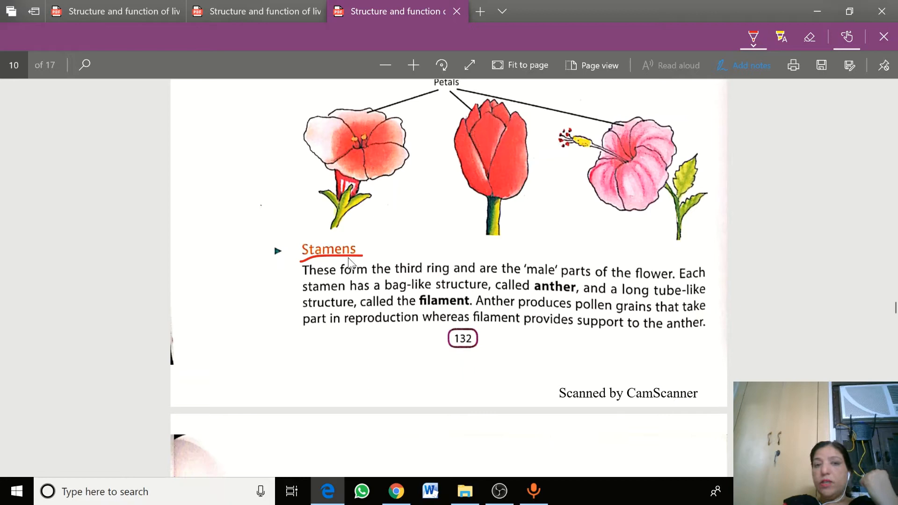
mouse_move(519, 282)
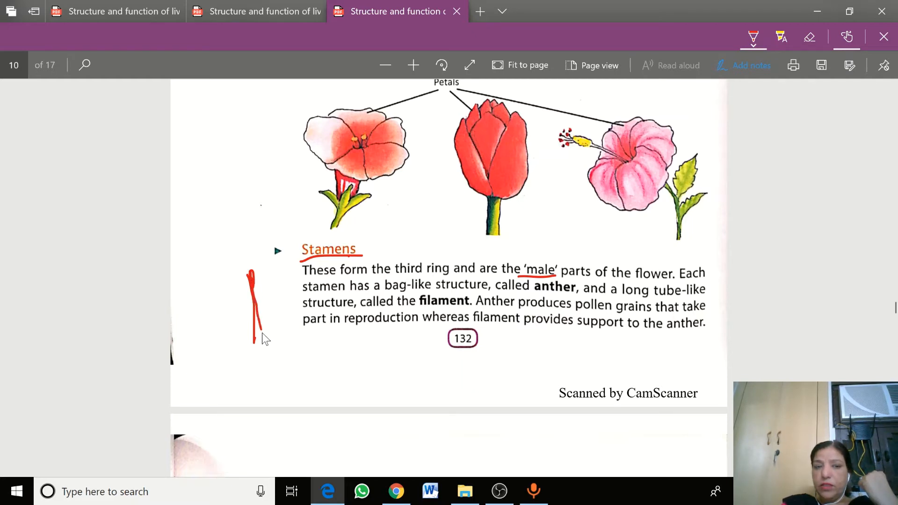
mouse_move(241, 281)
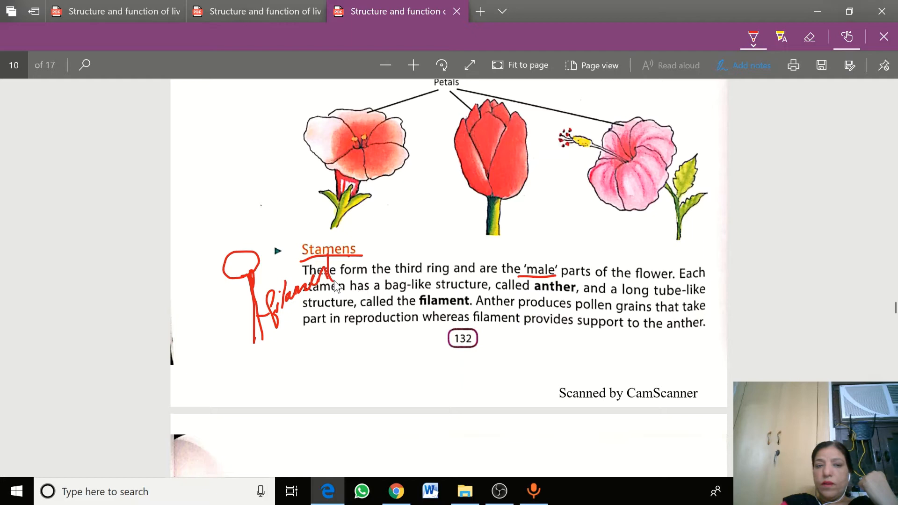
mouse_move(198, 273)
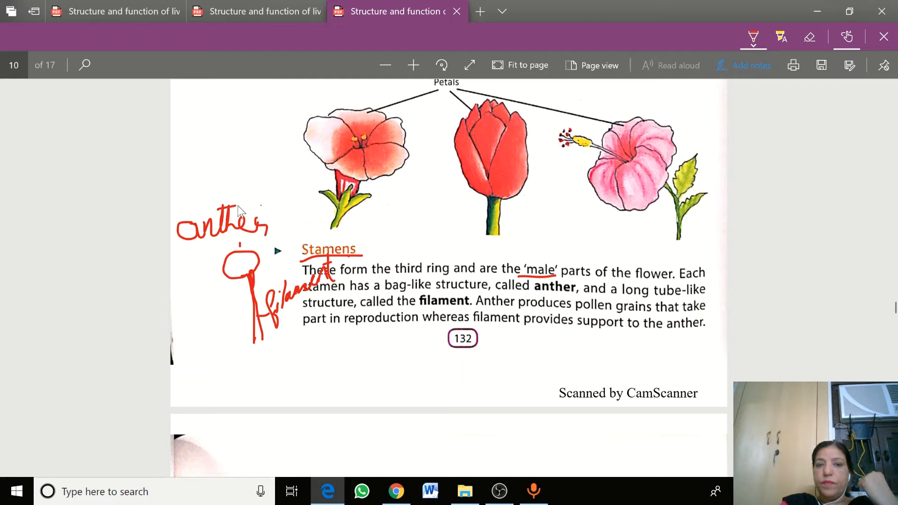
mouse_move(370, 358)
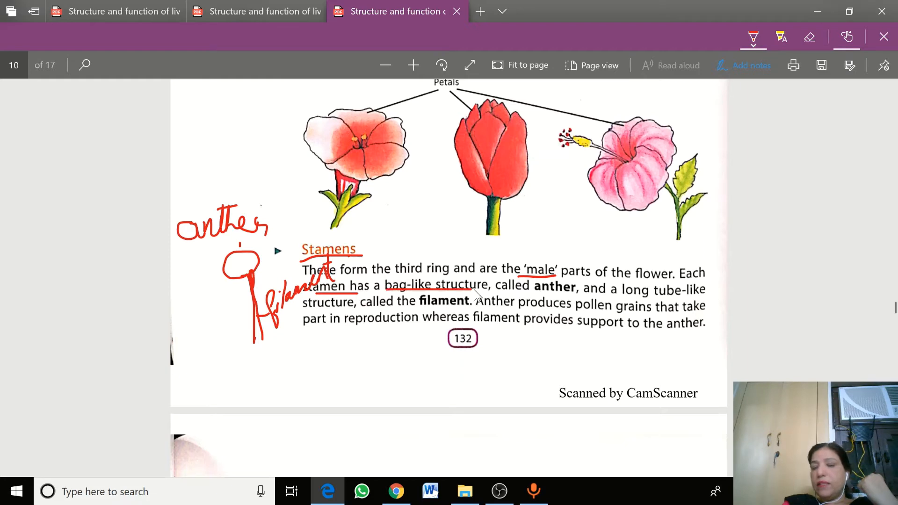
mouse_move(578, 307)
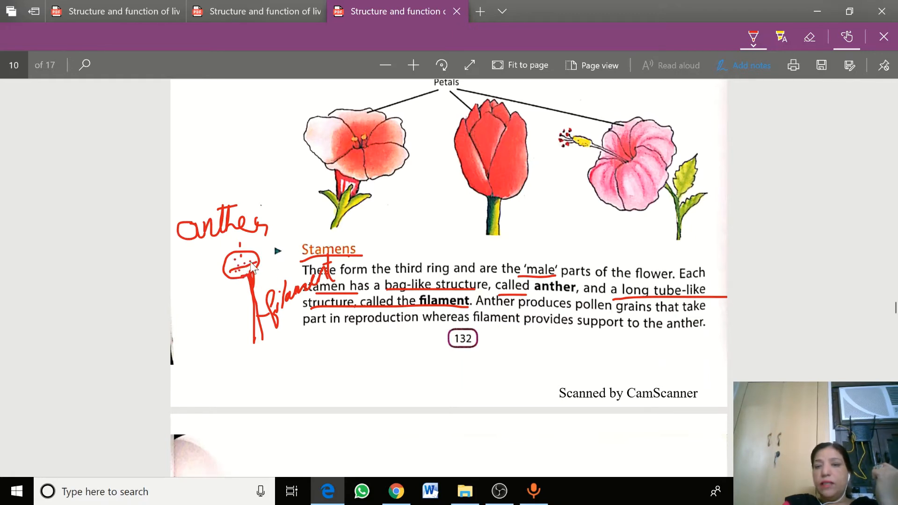
mouse_move(593, 323)
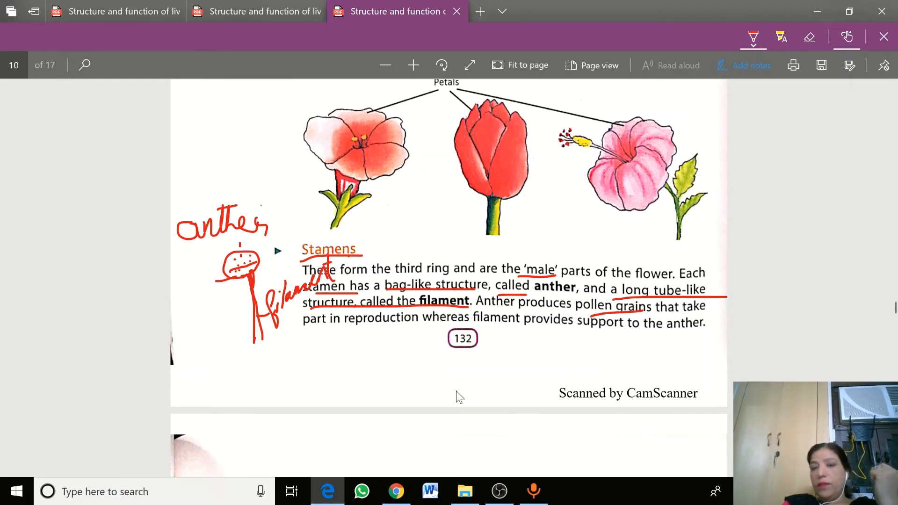
mouse_move(315, 359)
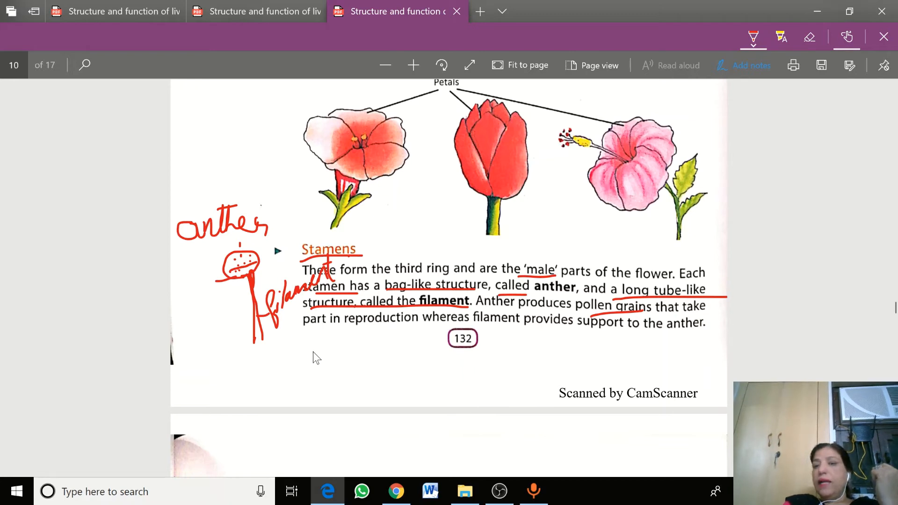
Step: Scroll down to page 11's Pistil/Carpel heading and underline it and the word 'female' in red
scroll(down, 3)
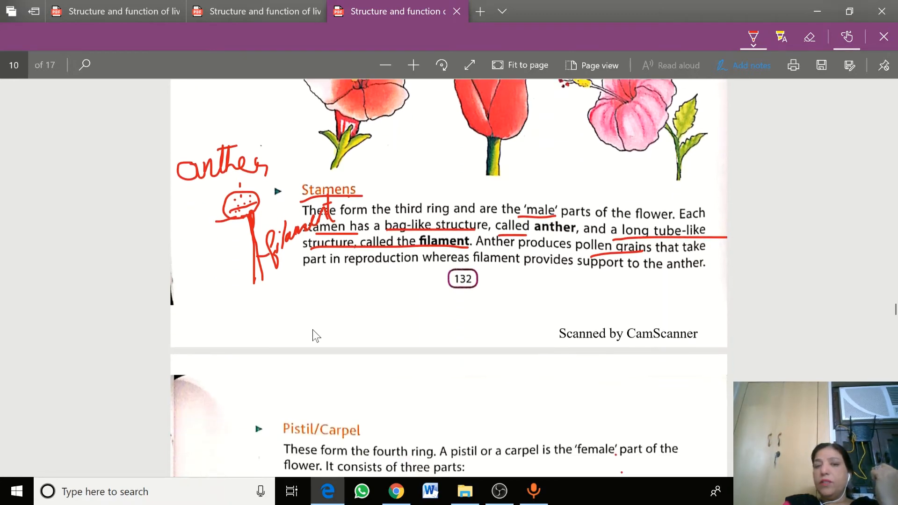
scroll(down, 3)
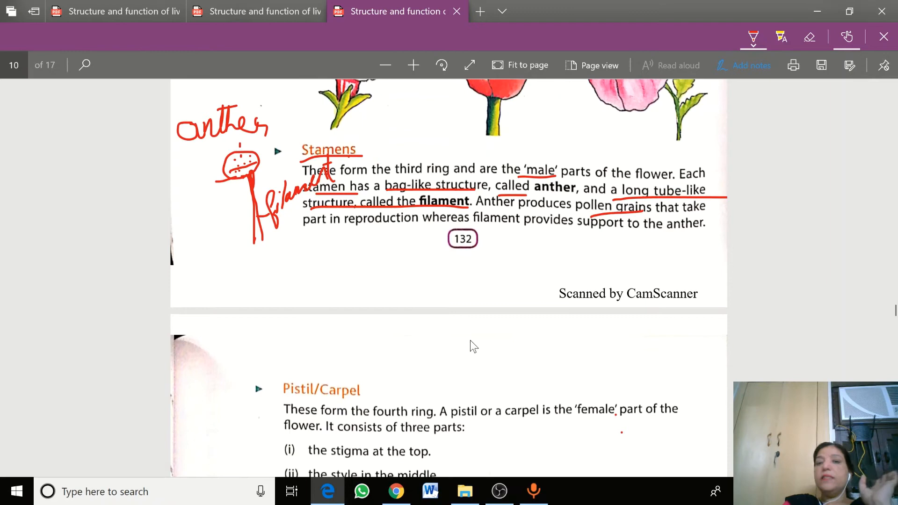
mouse_move(369, 282)
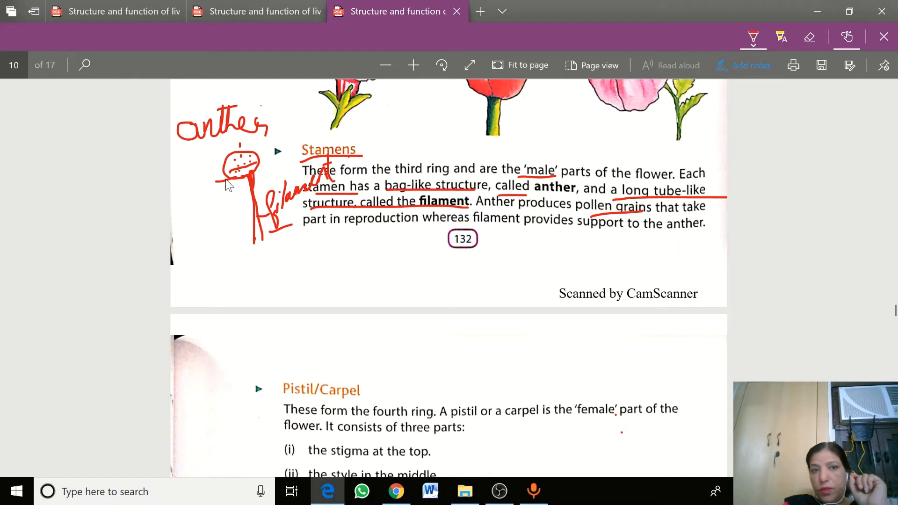
mouse_move(240, 159)
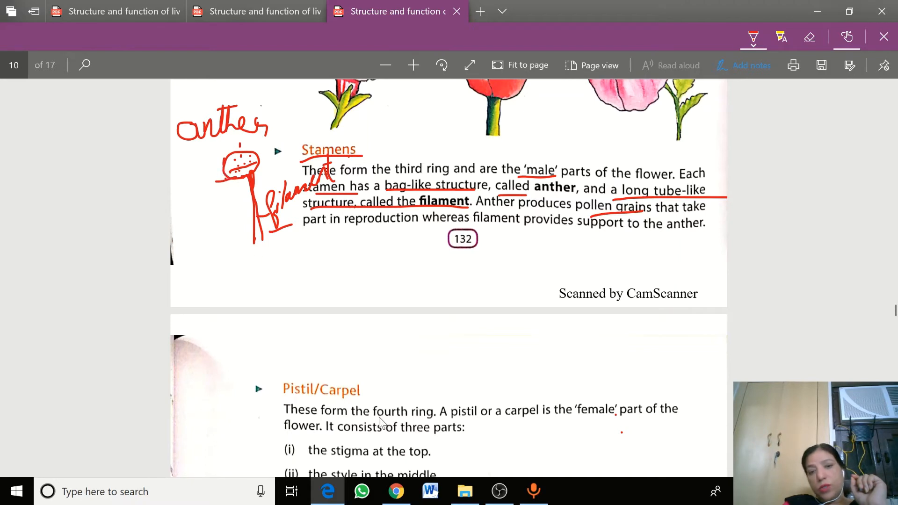
scroll(down, 3)
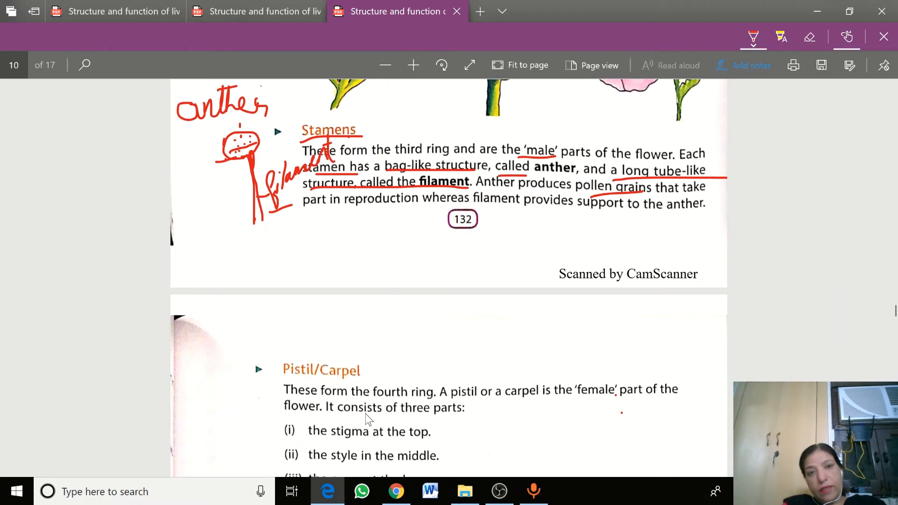
scroll(down, 3)
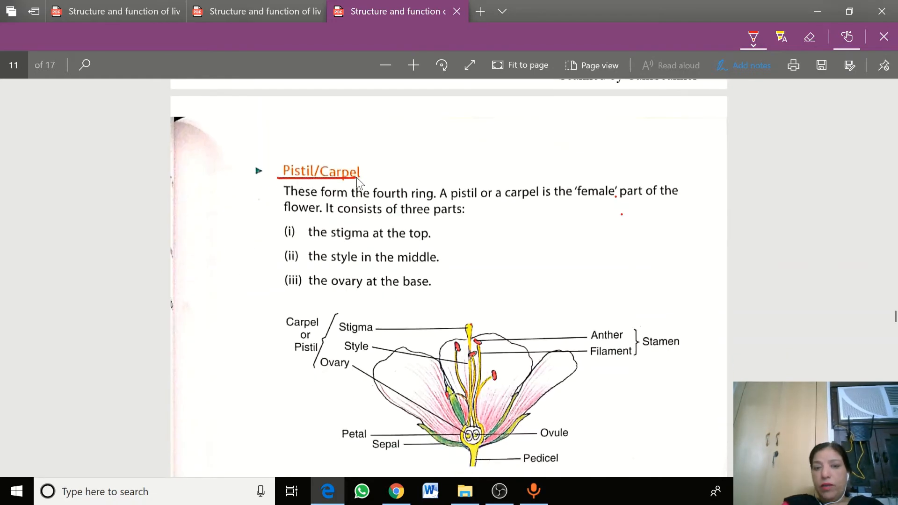
mouse_move(407, 203)
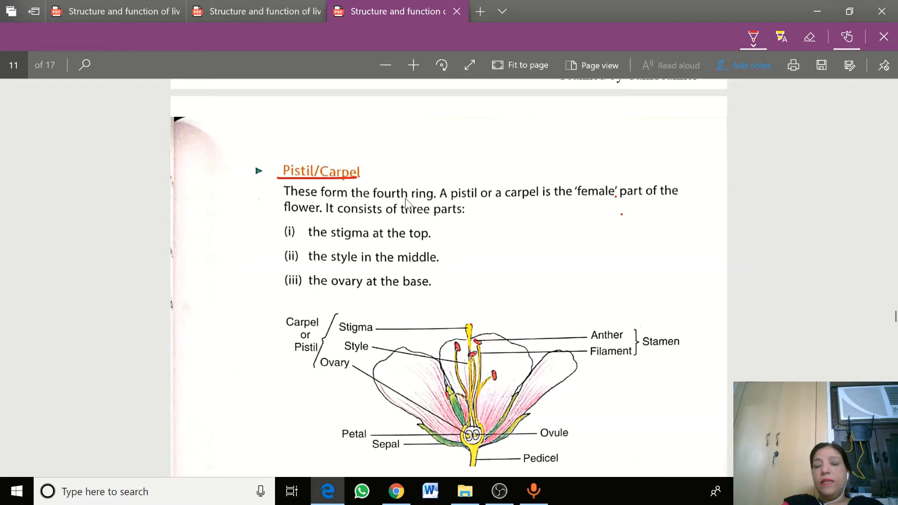
mouse_move(583, 214)
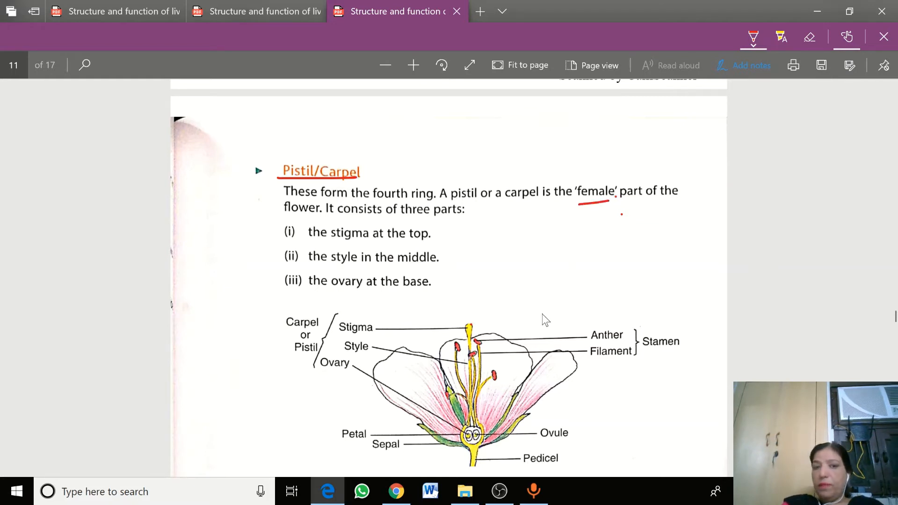
Step: Trace the pistil in the flower diagram and underline the Stigma, Style, Ovary and Ovule labels
scroll(down, 3)
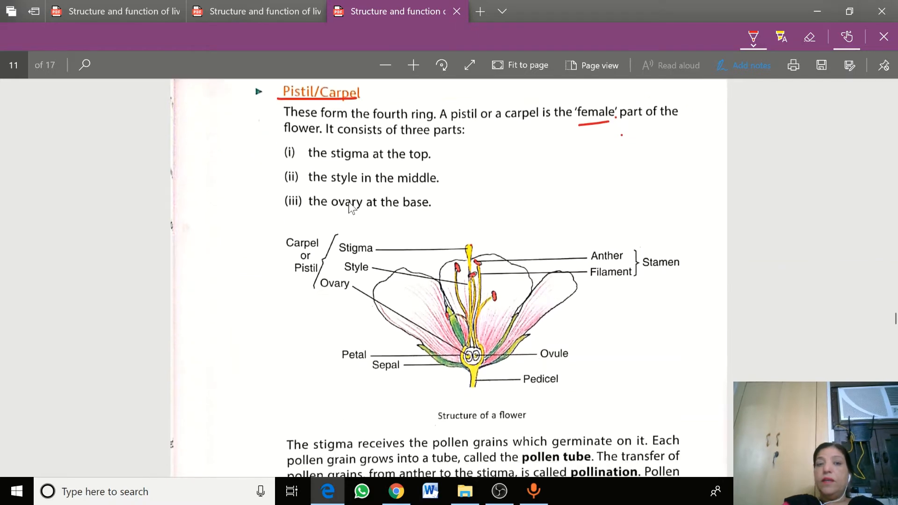
mouse_move(475, 254)
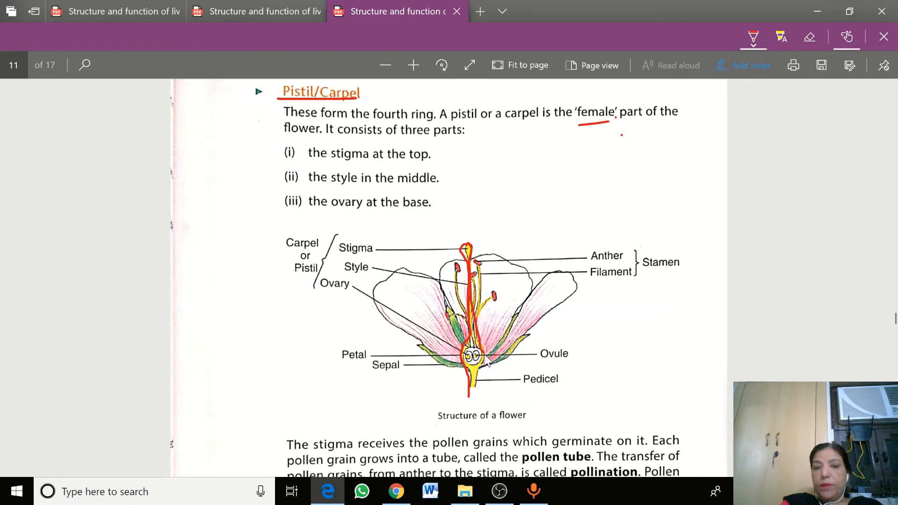
mouse_move(480, 399)
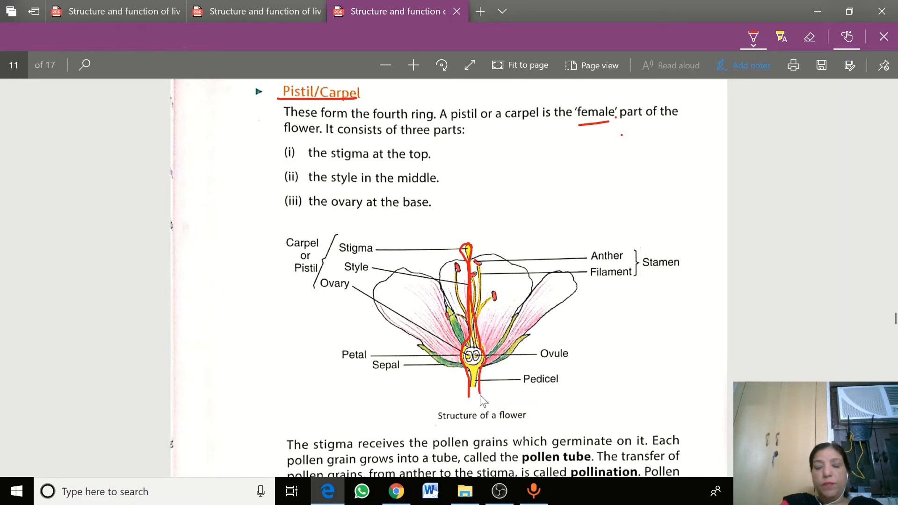
mouse_move(470, 262)
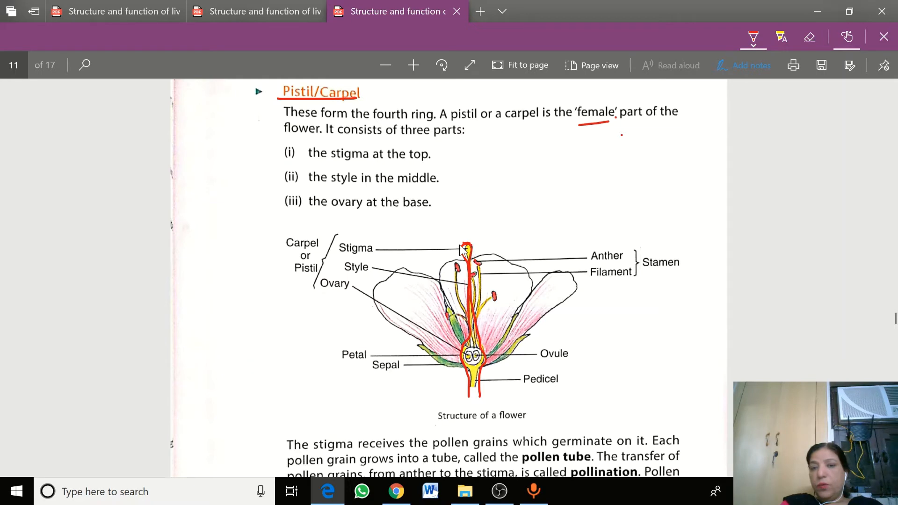
click(464, 248)
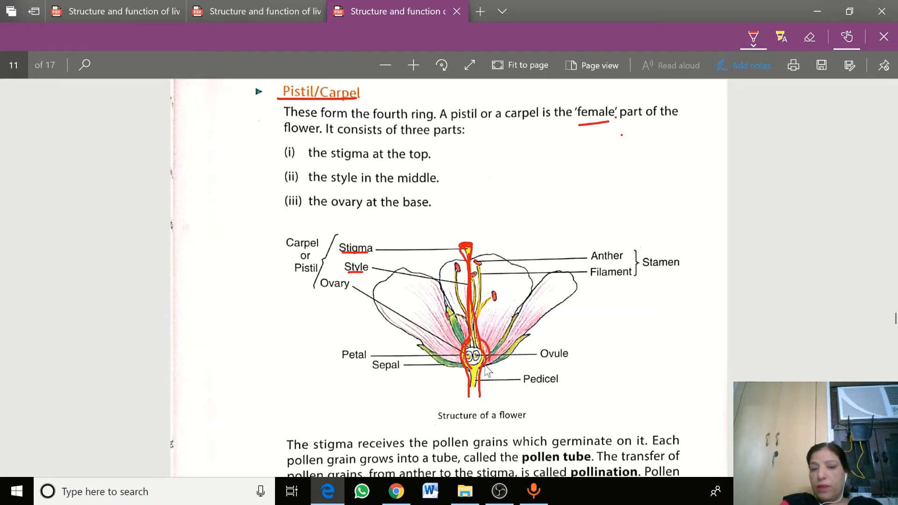
mouse_move(326, 303)
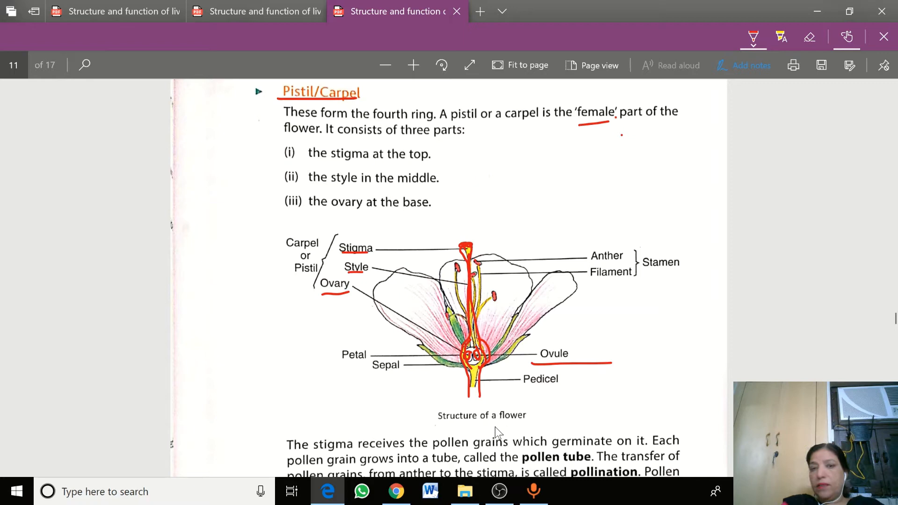
mouse_move(456, 427)
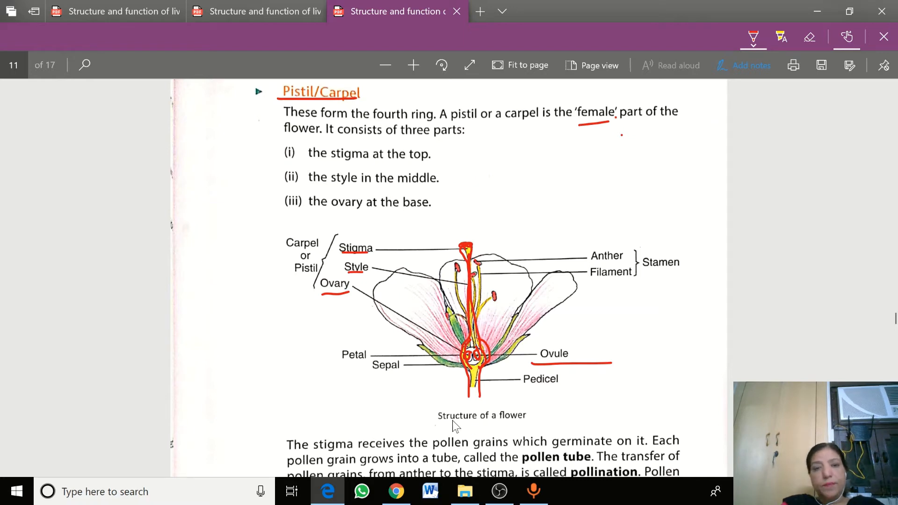
mouse_move(280, 289)
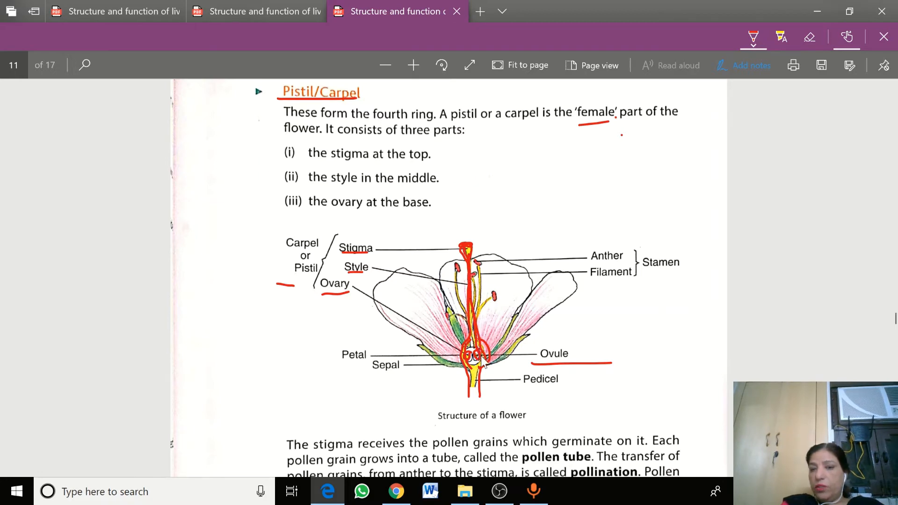
mouse_move(298, 351)
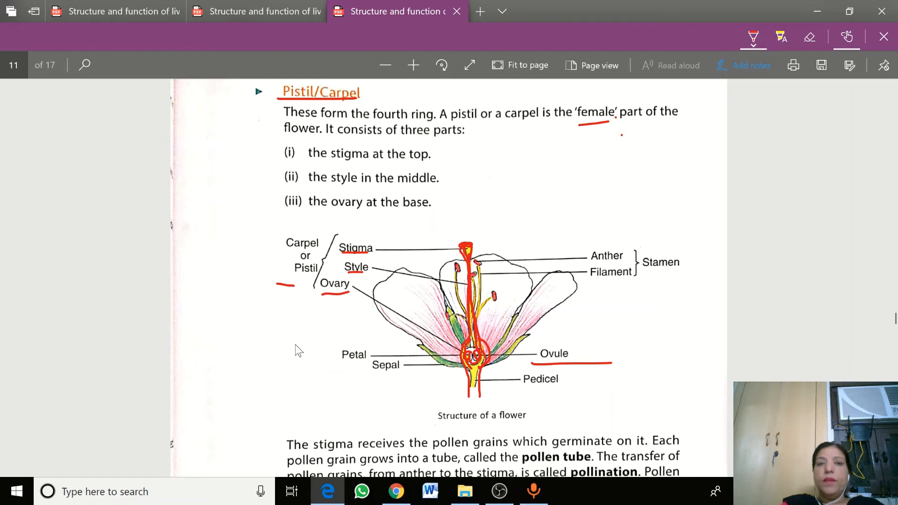
Step: Circle an anther, dot pollen toward the stigma and underline the pollination sentence in red
scroll(down, 3)
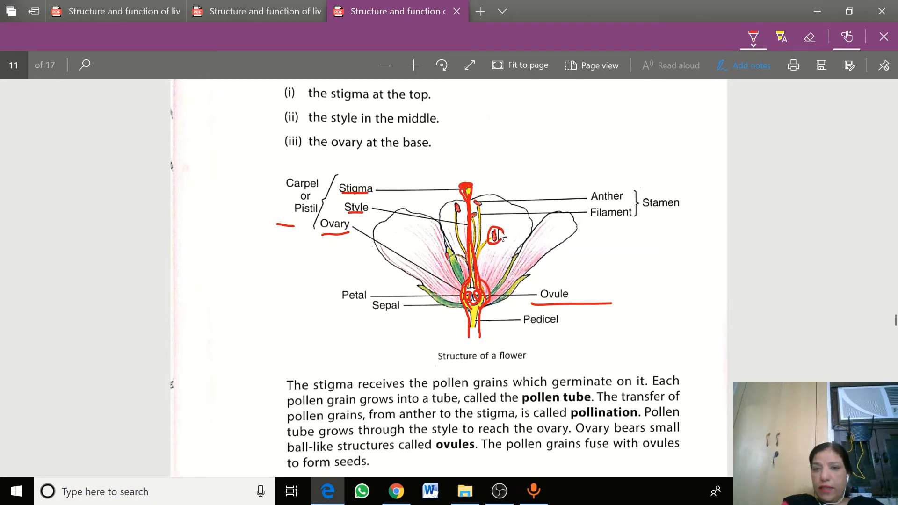
mouse_move(526, 241)
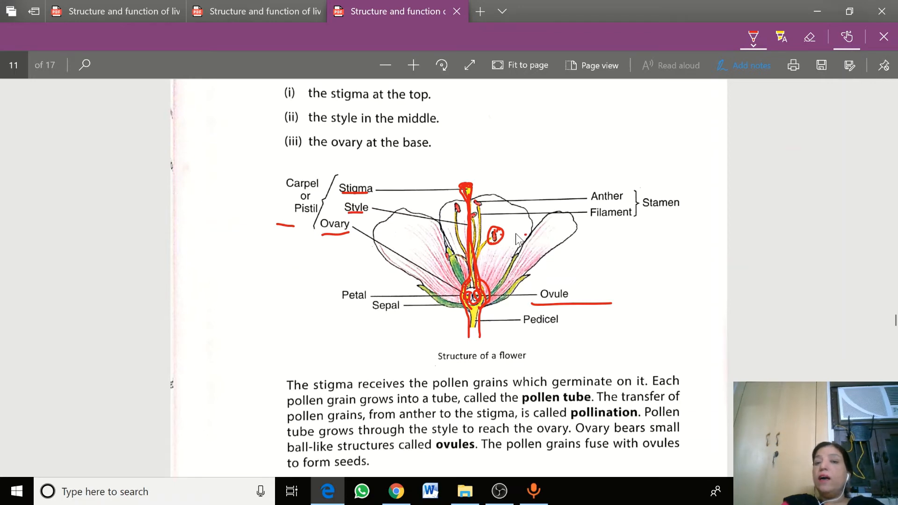
mouse_move(517, 242)
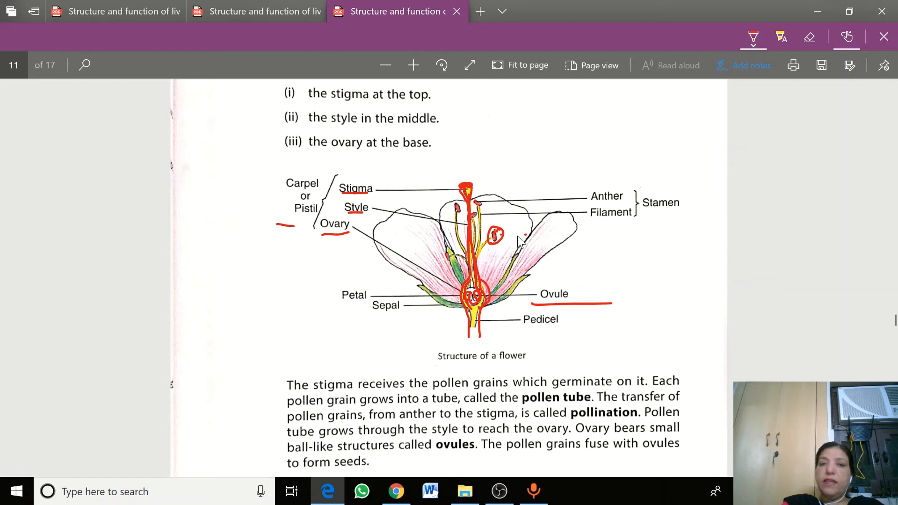
mouse_move(513, 240)
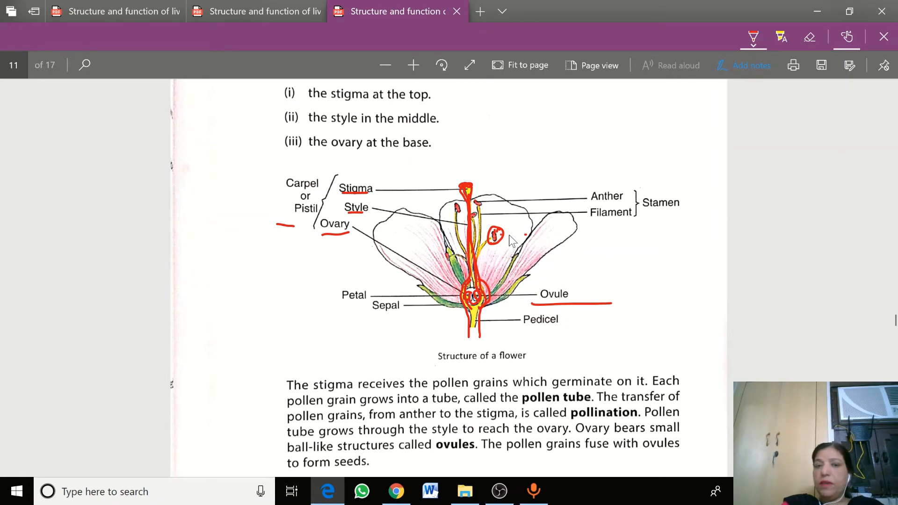
mouse_move(505, 208)
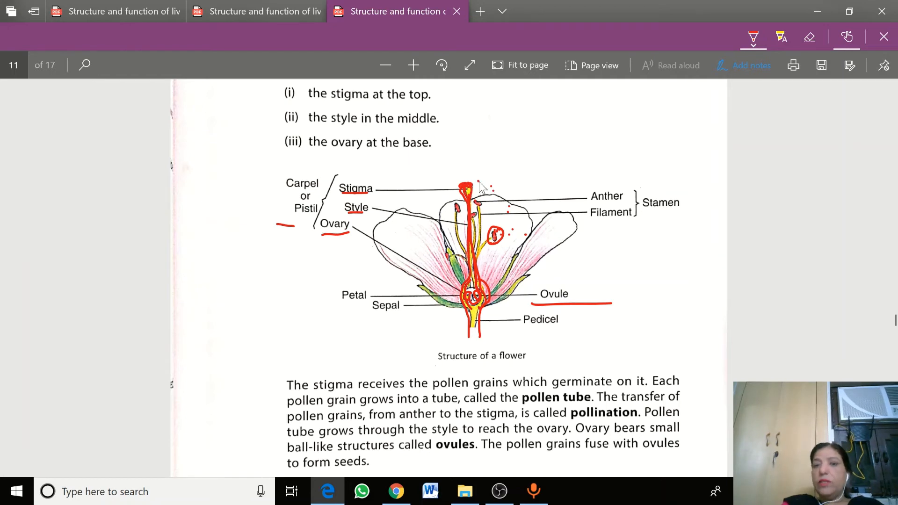
mouse_move(572, 424)
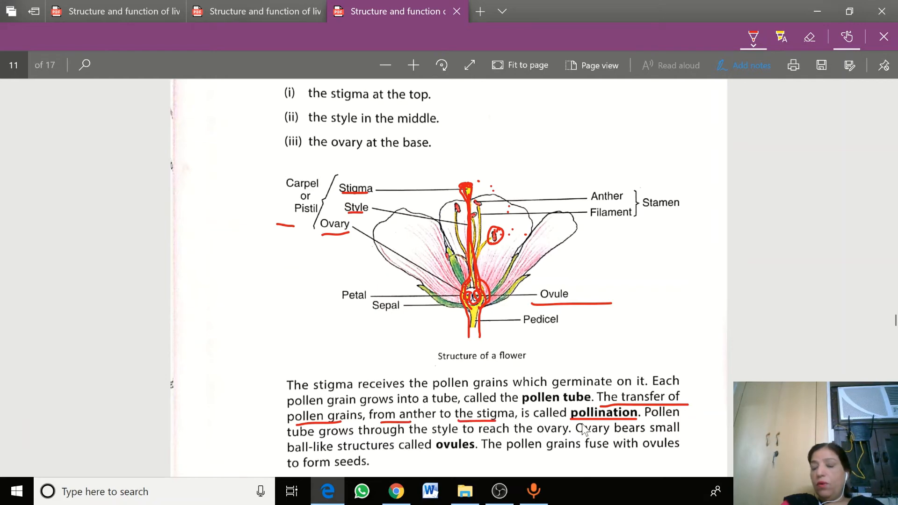
mouse_move(534, 281)
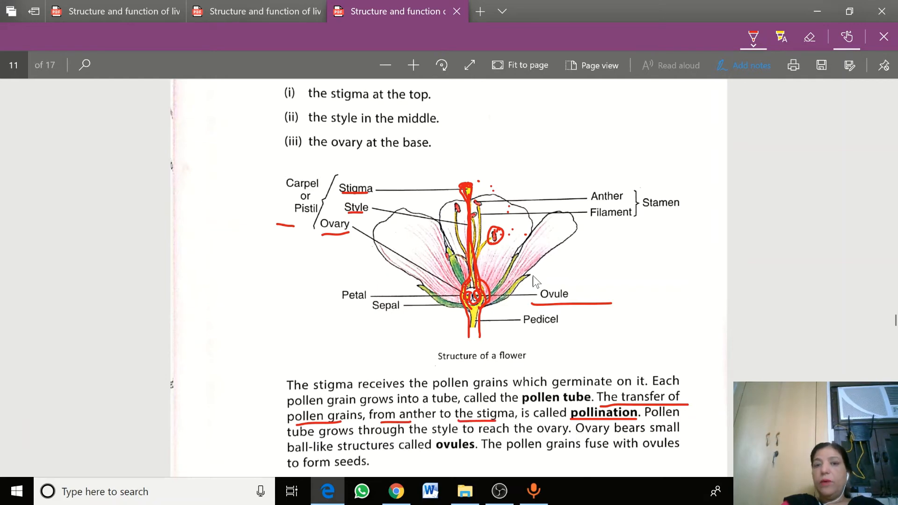
mouse_move(496, 243)
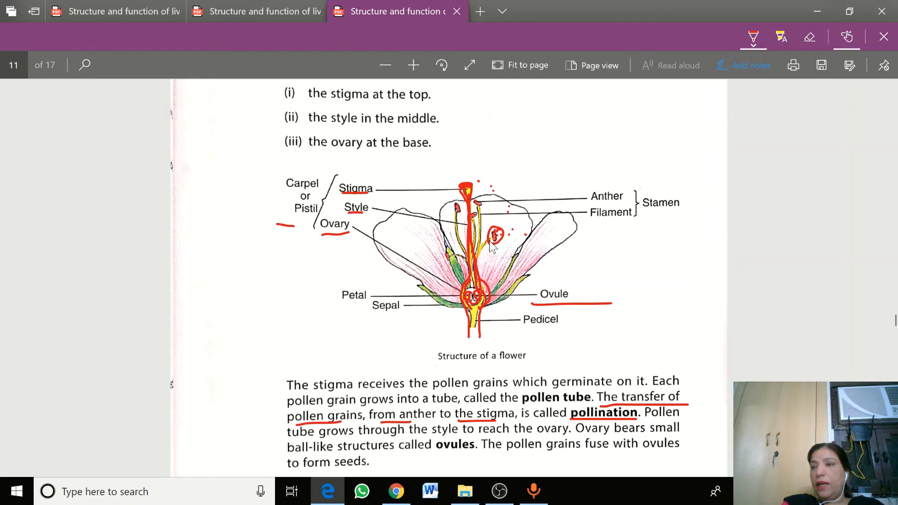
mouse_move(498, 240)
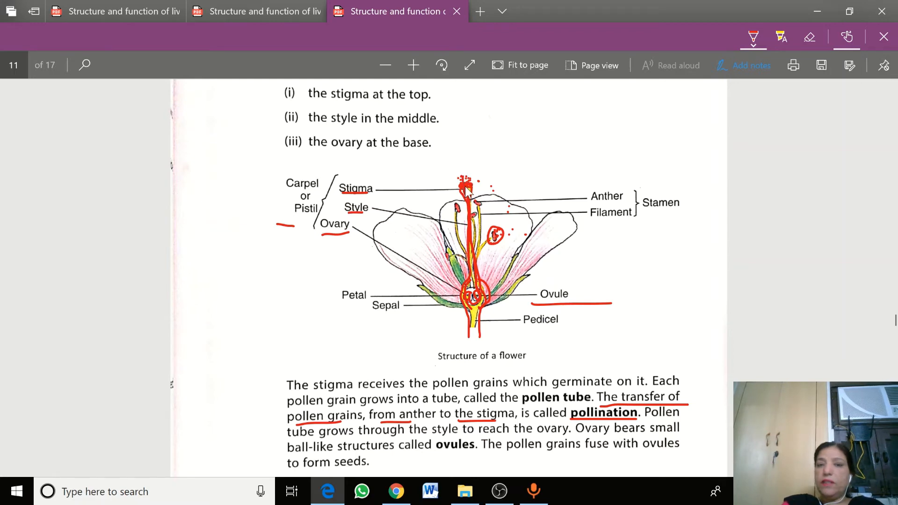
click(753, 36)
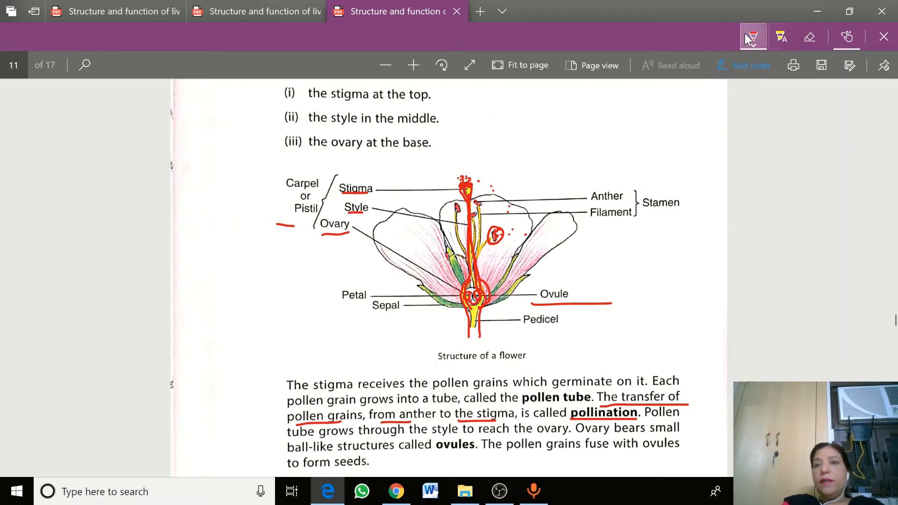
Step: Draw the pollen tube down the style in yellow, then back in red underline 'pollen grains fuse with ovules' and circle 'seeds'
click(752, 36)
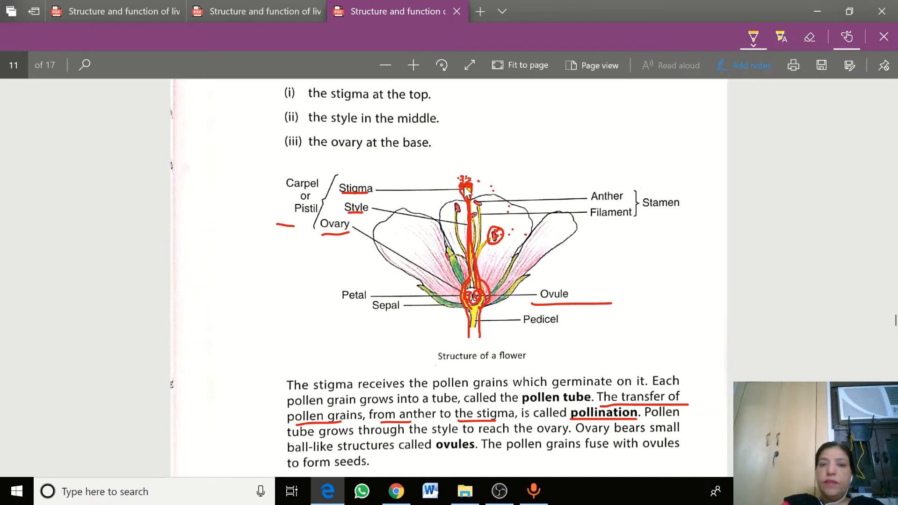
mouse_move(473, 206)
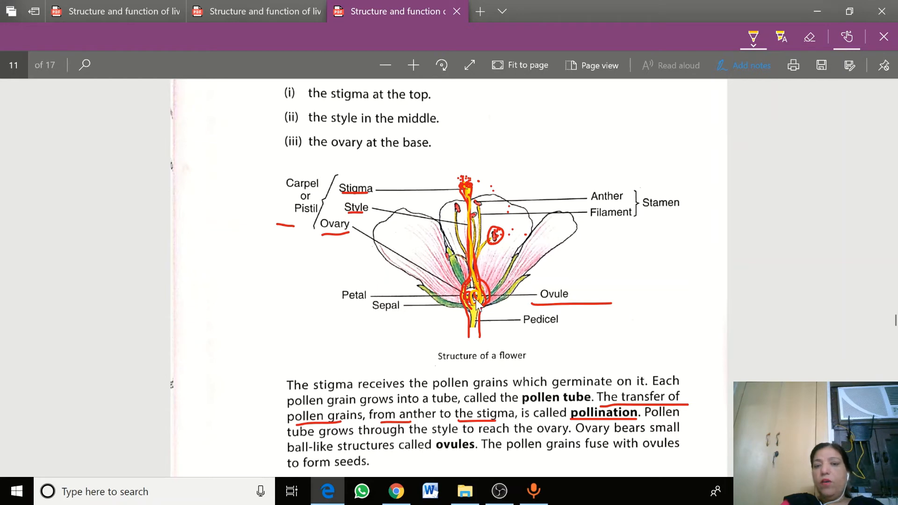
click(753, 36)
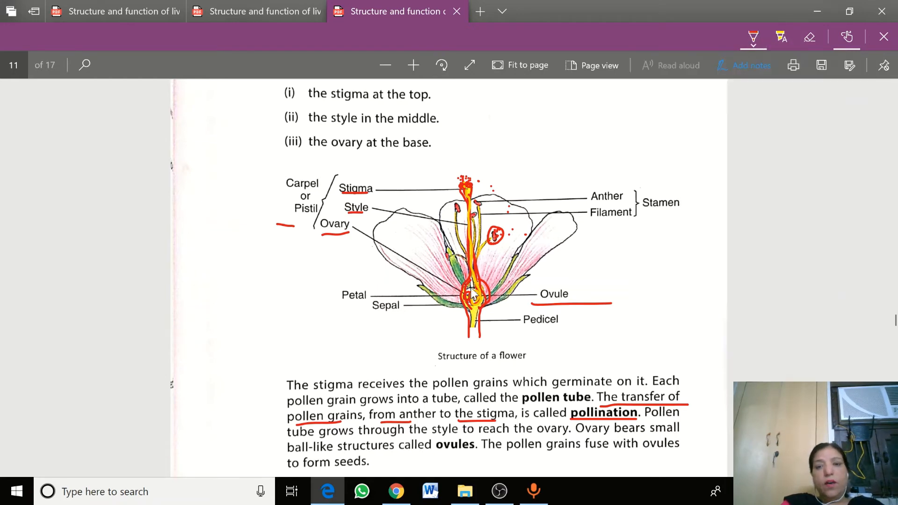
mouse_move(473, 295)
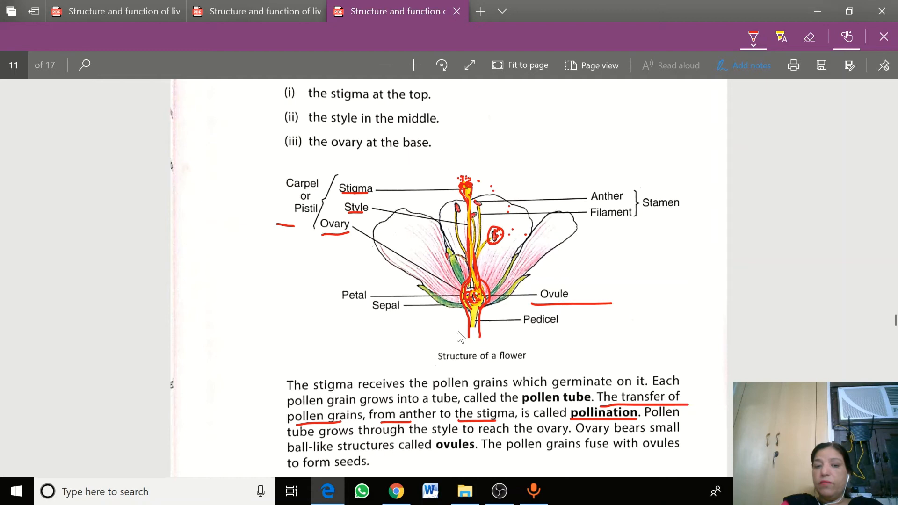
scroll(down, 3)
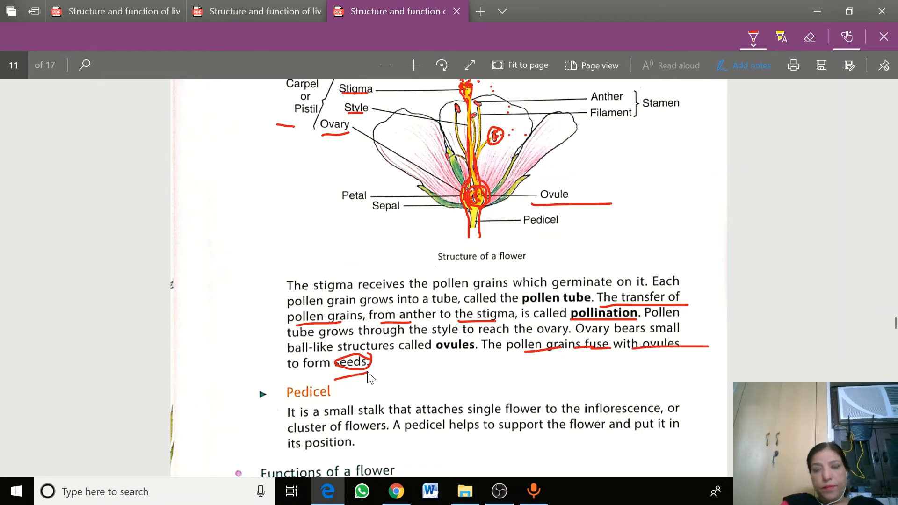
Step: Write 'Imp' beside the bracketed pollination paragraph and underline Pedicel, 'a small' and 'flowers'
scroll(down, 3)
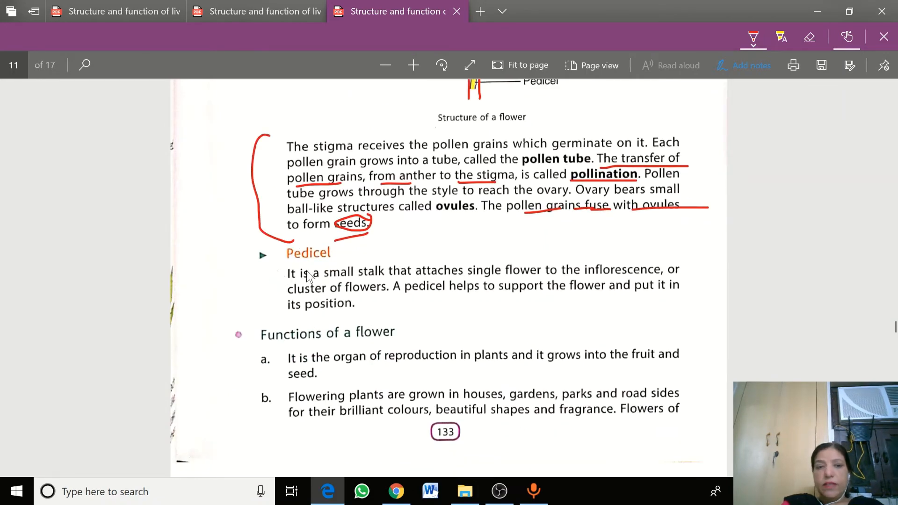
mouse_move(275, 272)
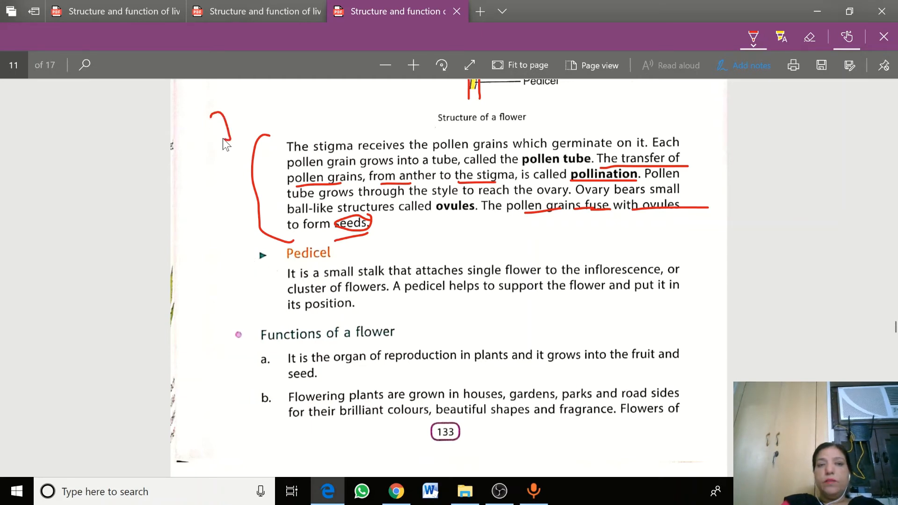
drag(232, 126, 246, 123)
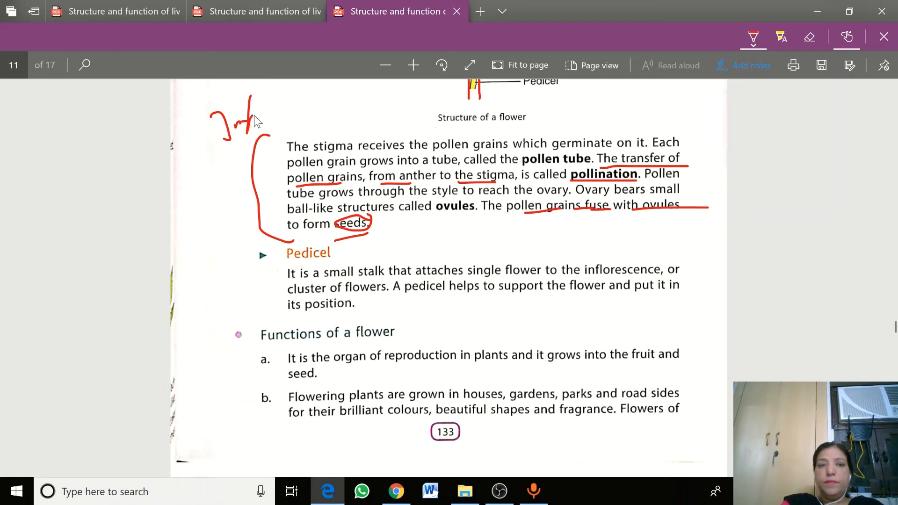
mouse_move(298, 262)
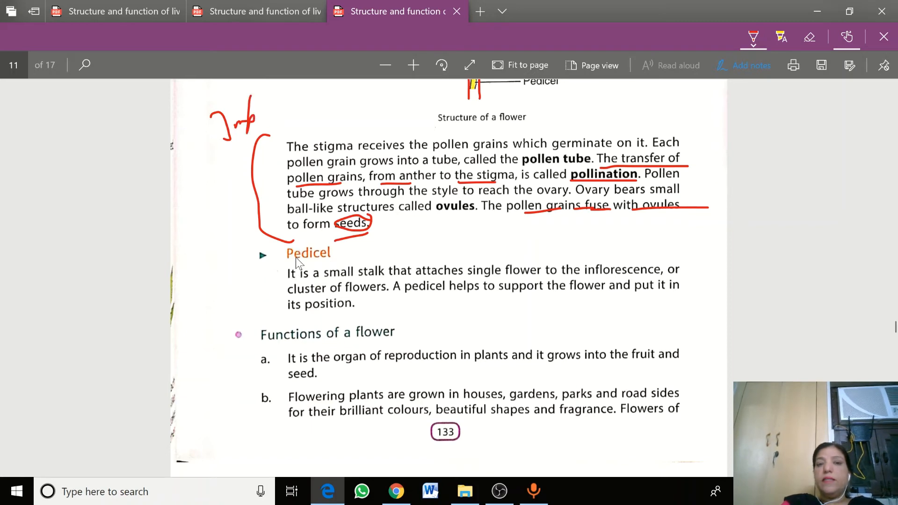
scroll(up, 3)
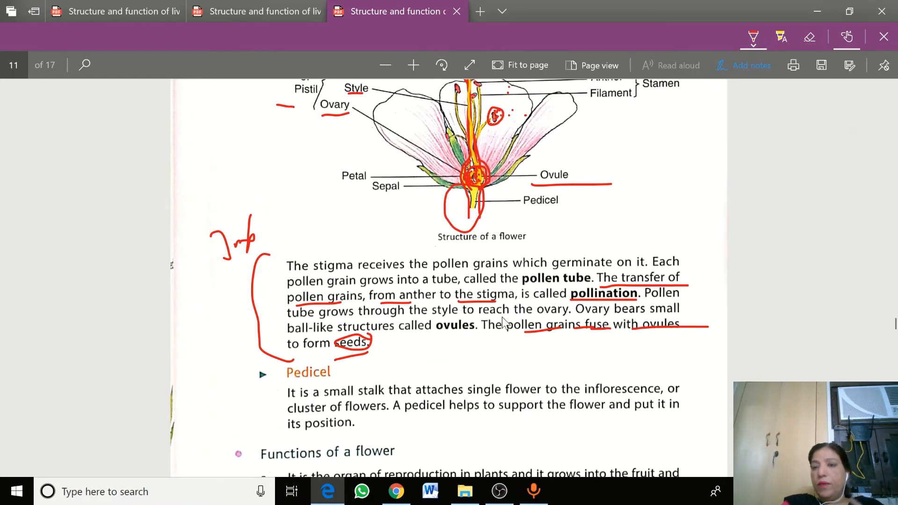
mouse_move(320, 404)
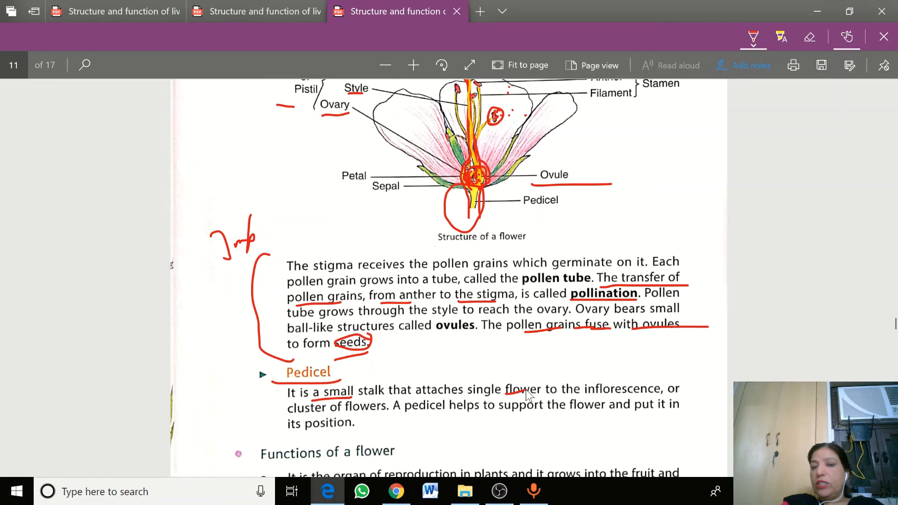
mouse_move(347, 424)
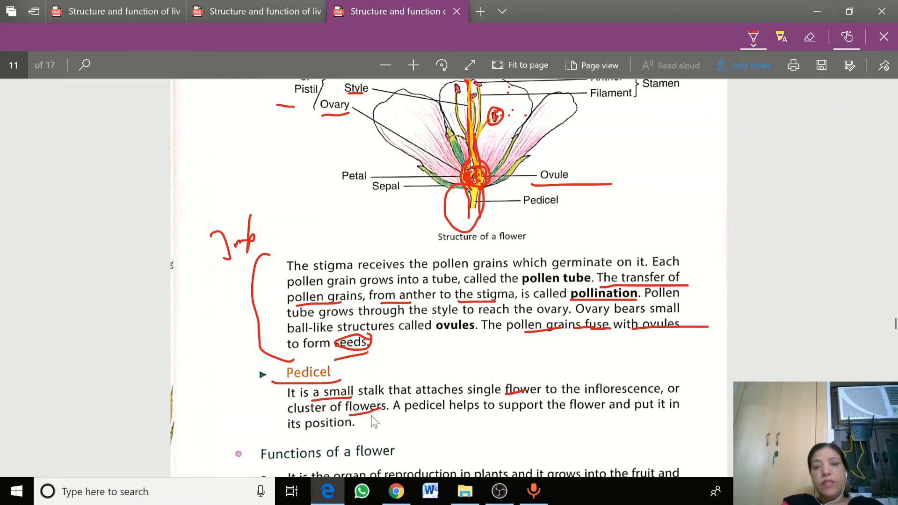
scroll(down, 3)
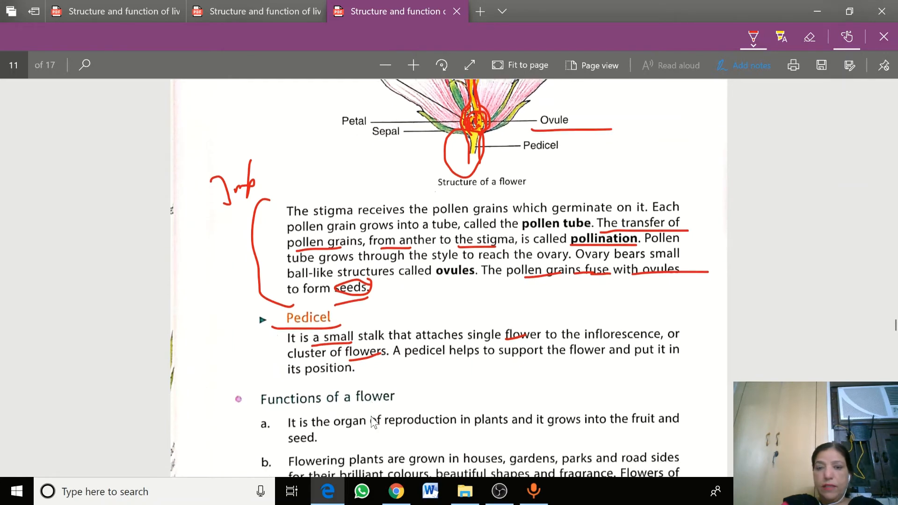
Step: Scroll down through the Functions of a flower points a and b toward 'interior decoration'
scroll(down, 3)
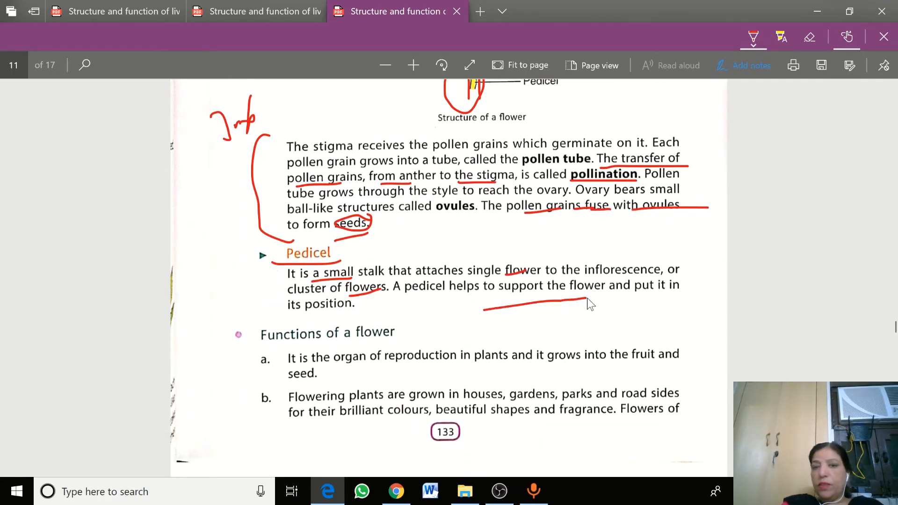
scroll(down, 3)
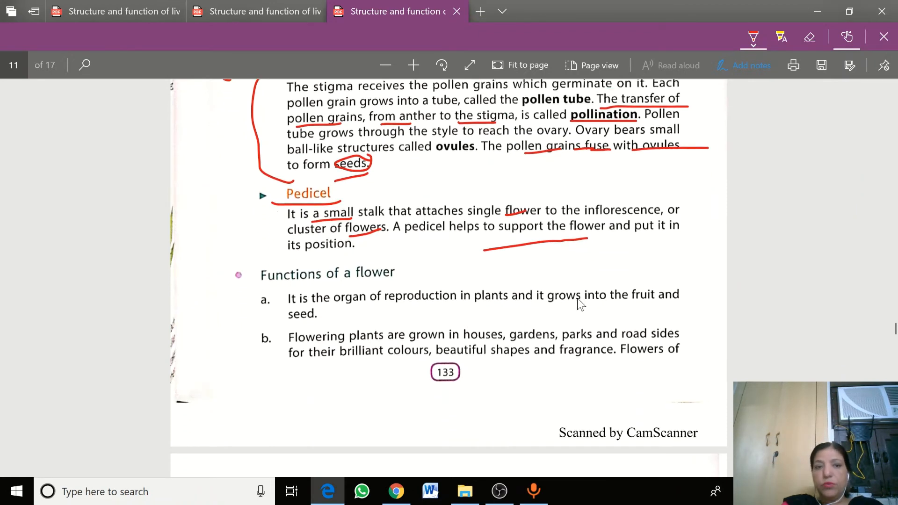
scroll(down, 3)
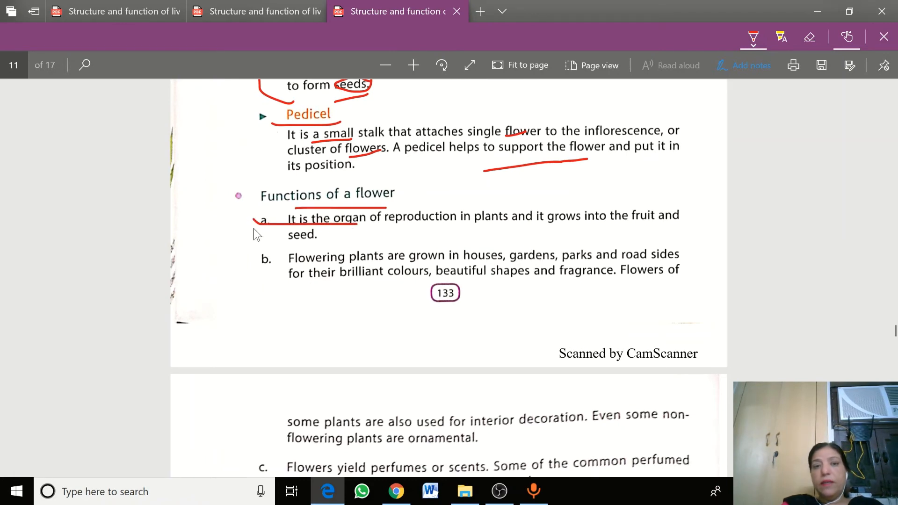
mouse_move(423, 229)
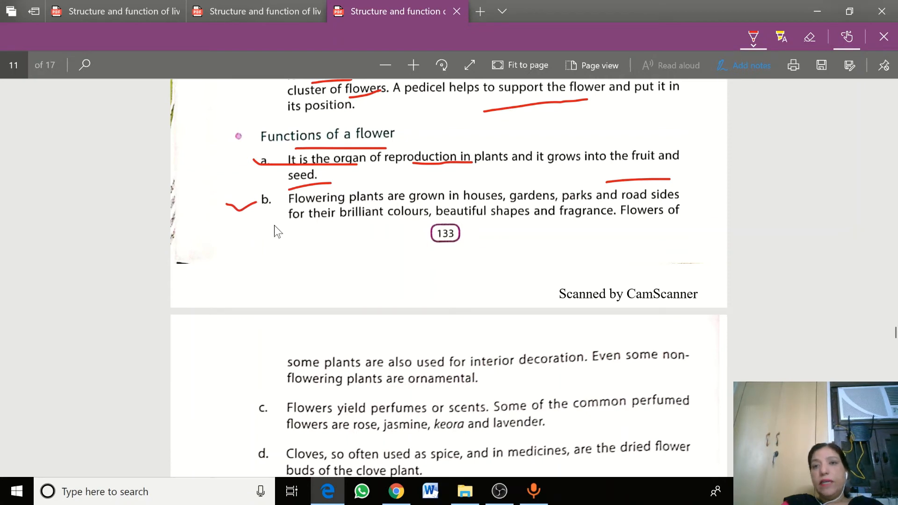
mouse_move(421, 240)
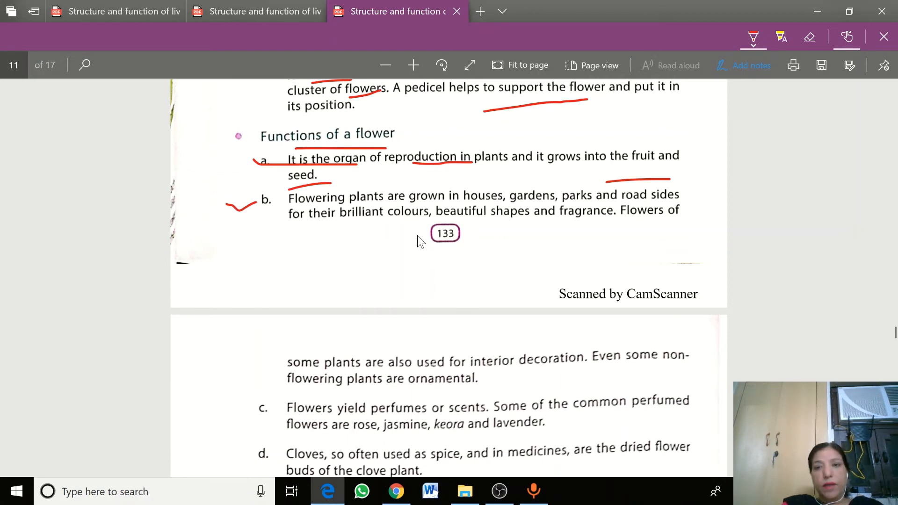
mouse_move(434, 270)
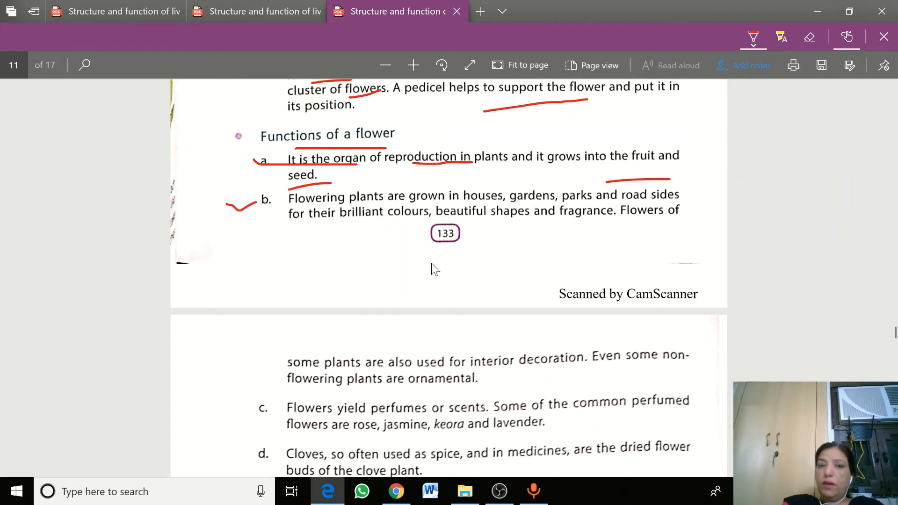
mouse_move(487, 367)
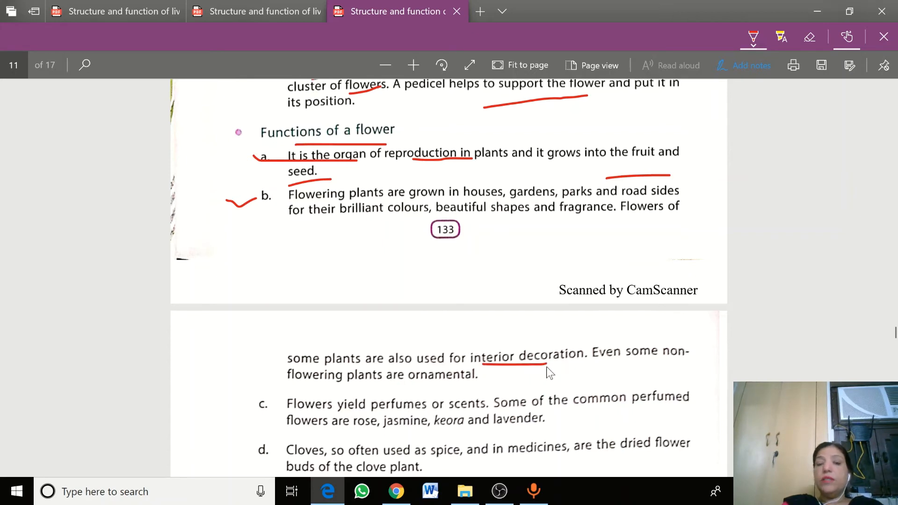
scroll(down, 3)
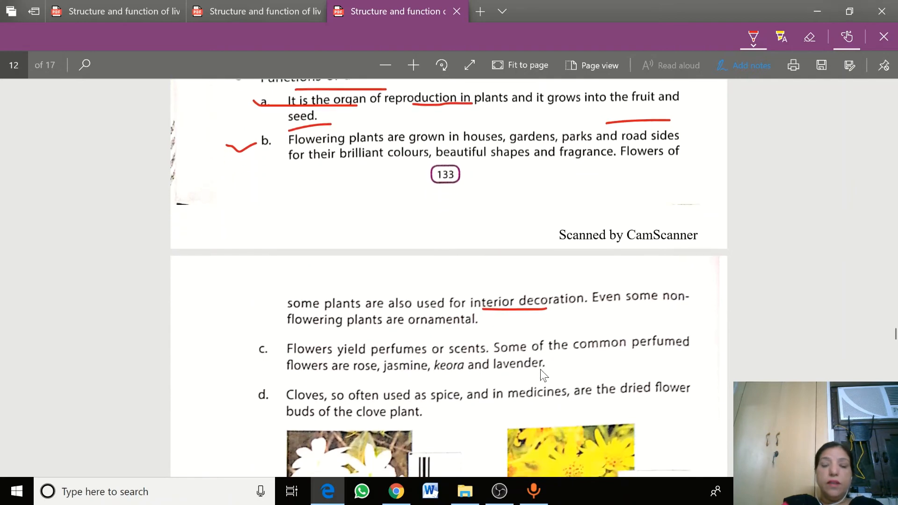
Step: Scroll down through points c and d on perfumes and Cloves to reach 'The Seed' heading
scroll(down, 3)
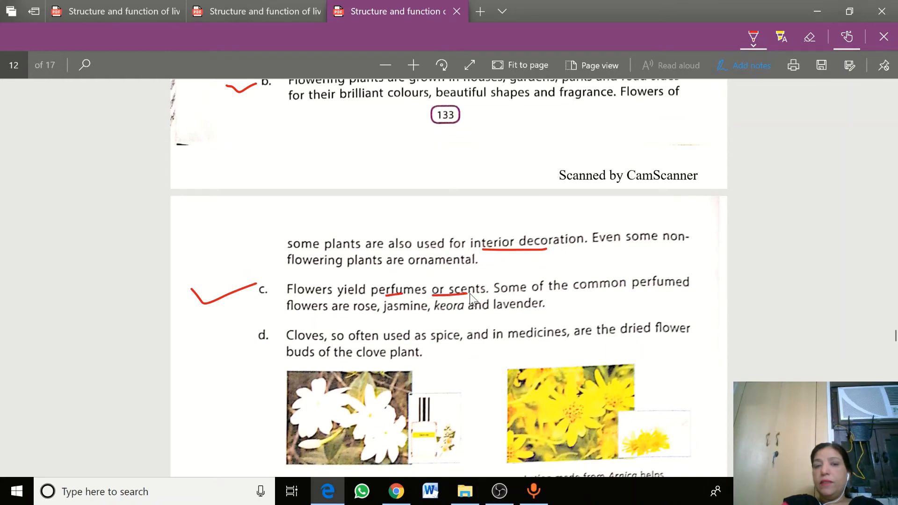
mouse_move(661, 316)
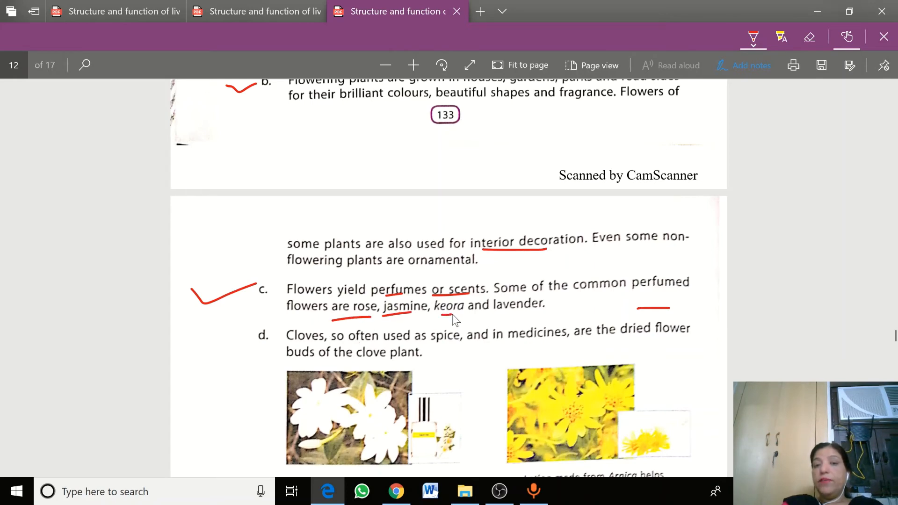
scroll(down, 3)
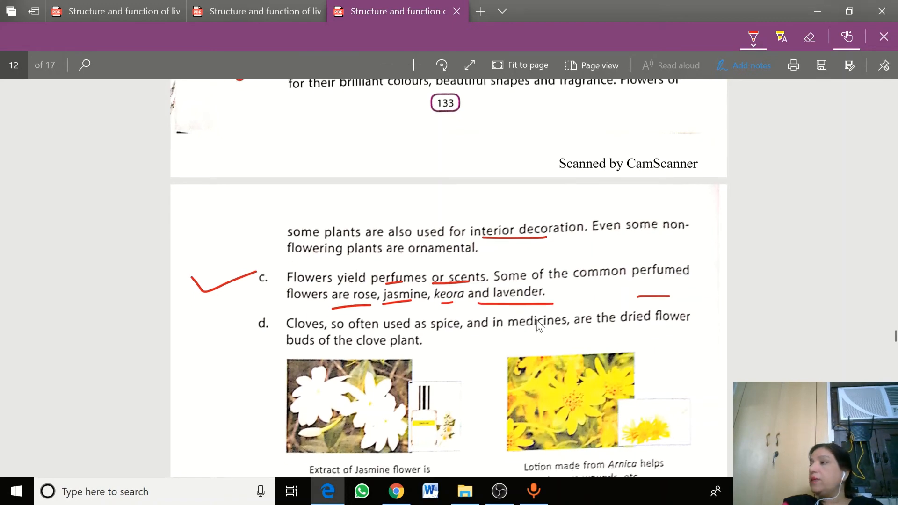
scroll(down, 3)
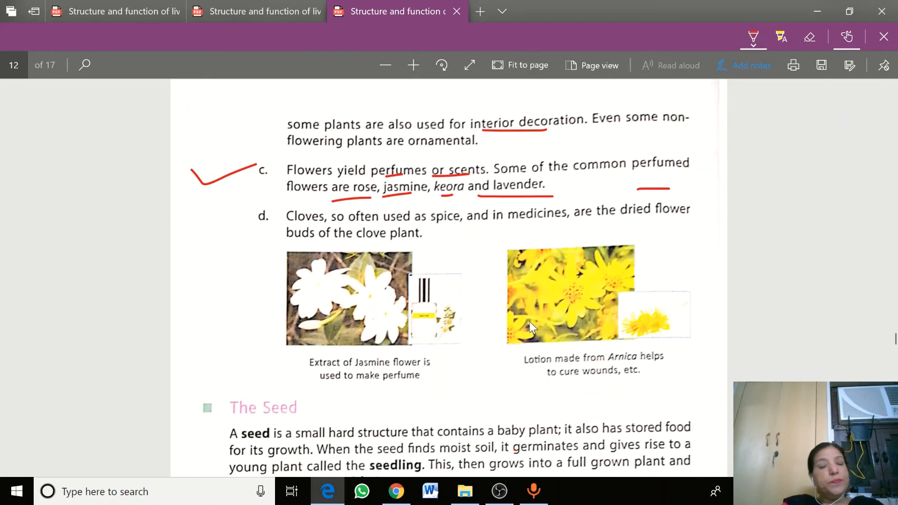
mouse_move(464, 302)
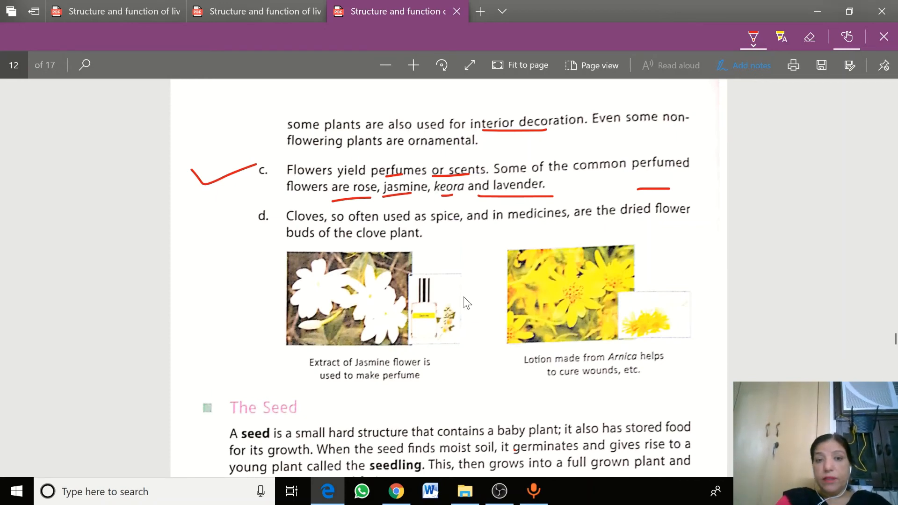
scroll(down, 3)
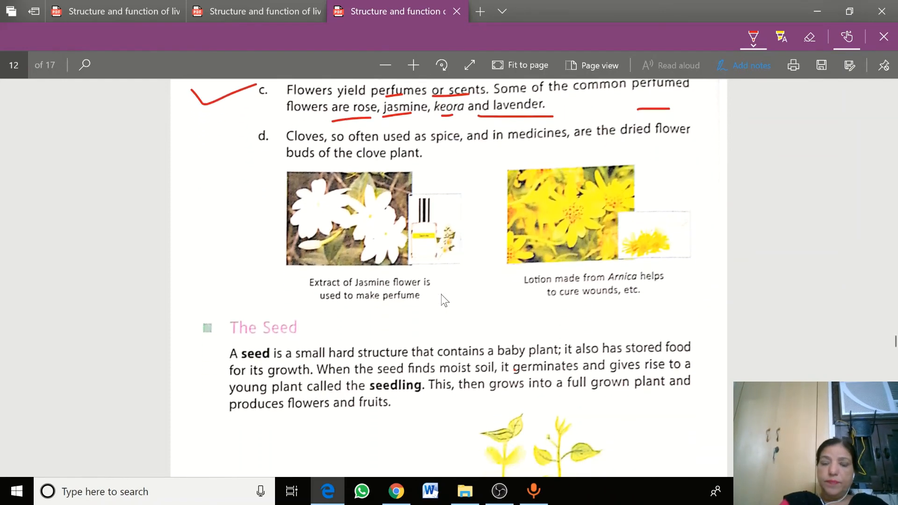
scroll(down, 3)
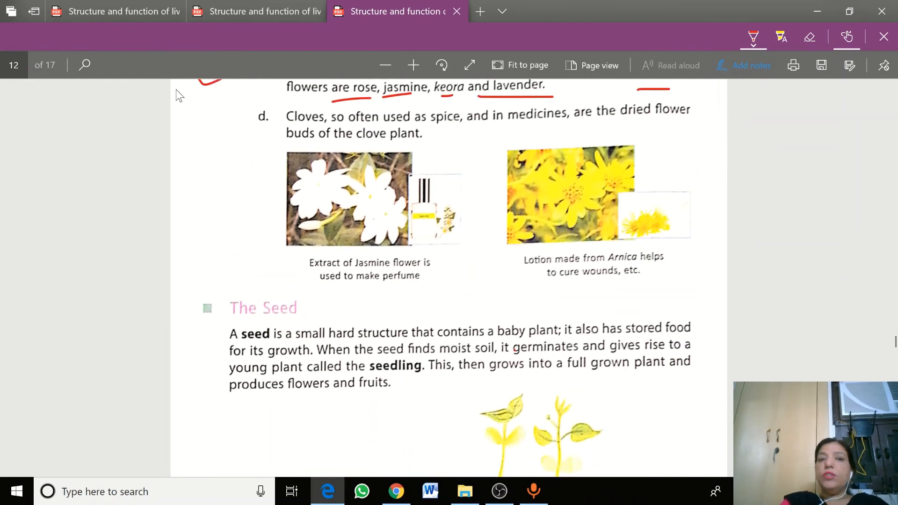
mouse_move(272, 129)
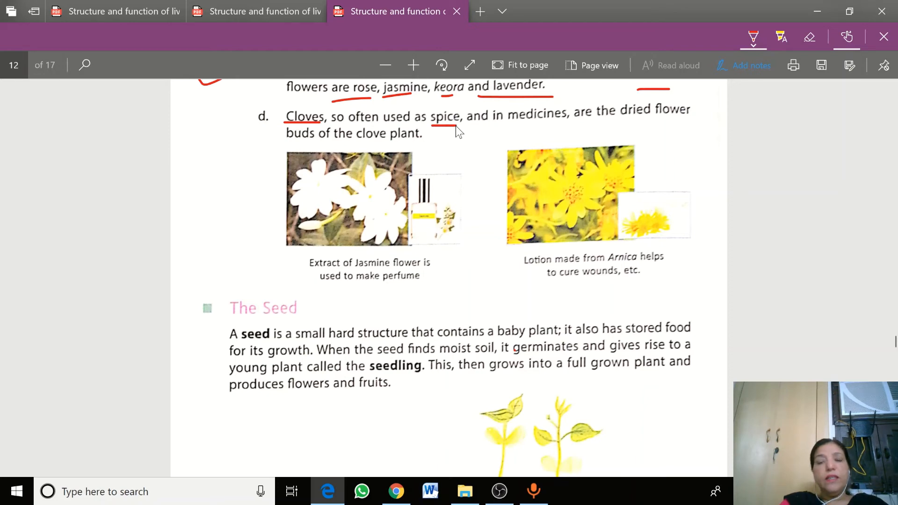
mouse_move(637, 129)
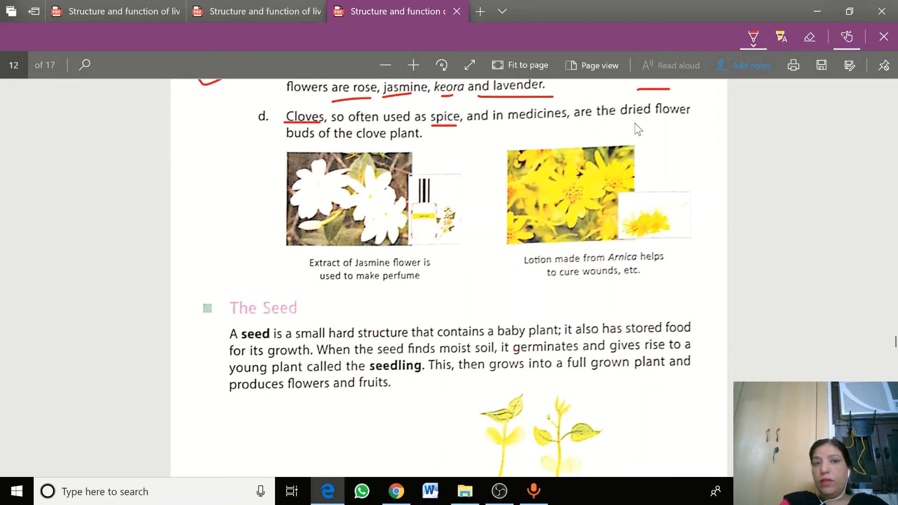
mouse_move(709, 138)
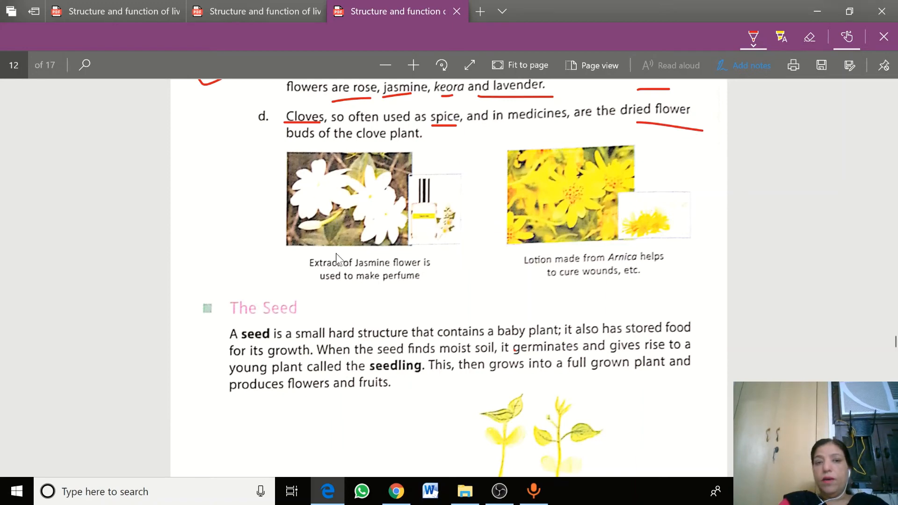
scroll(down, 3)
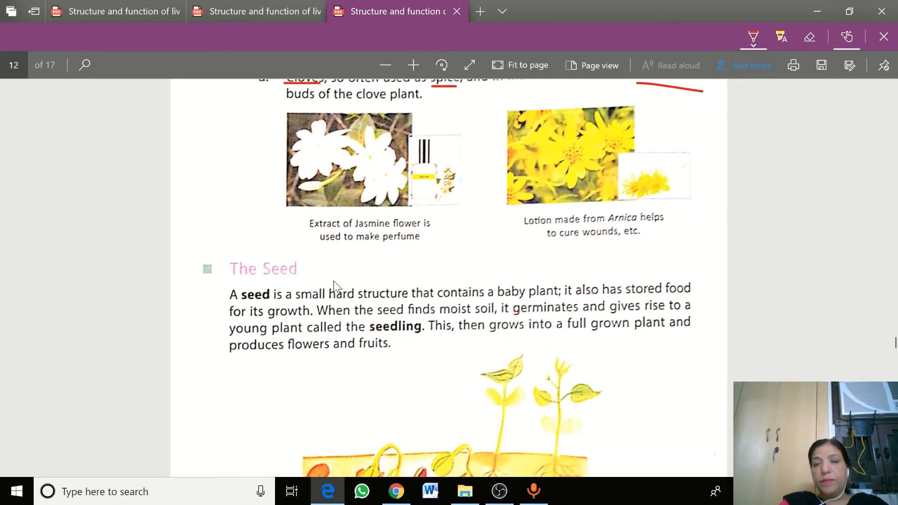
scroll(down, 3)
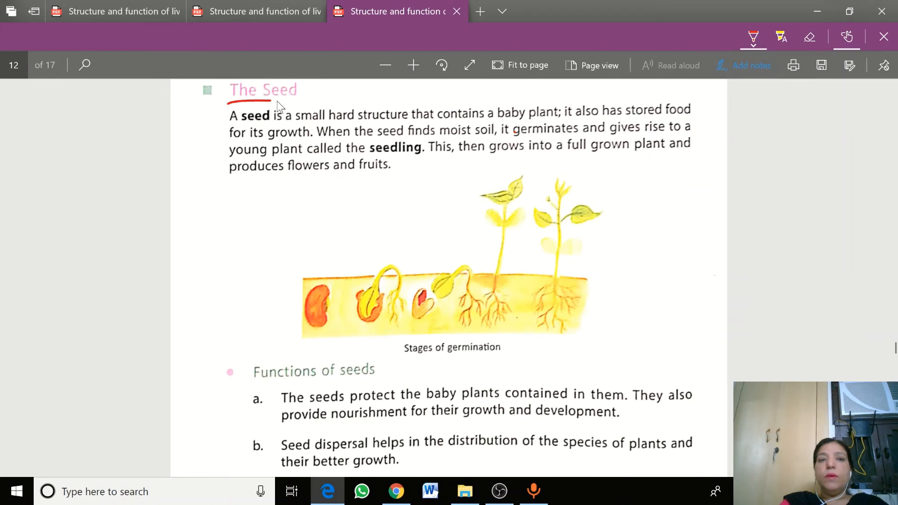
mouse_move(238, 175)
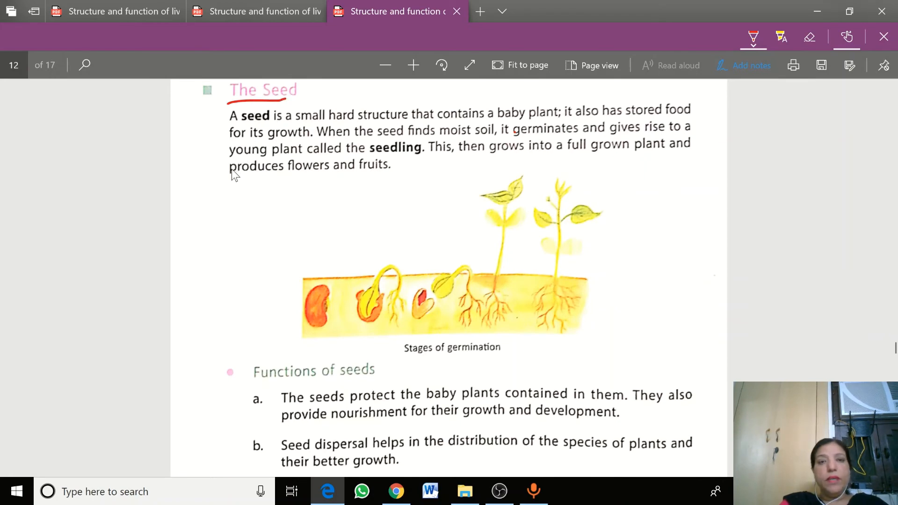
mouse_move(223, 177)
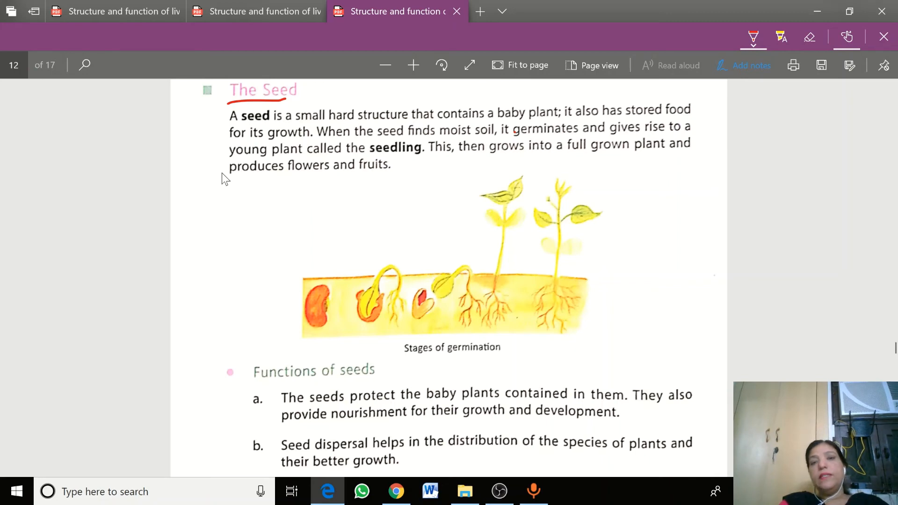
mouse_move(314, 133)
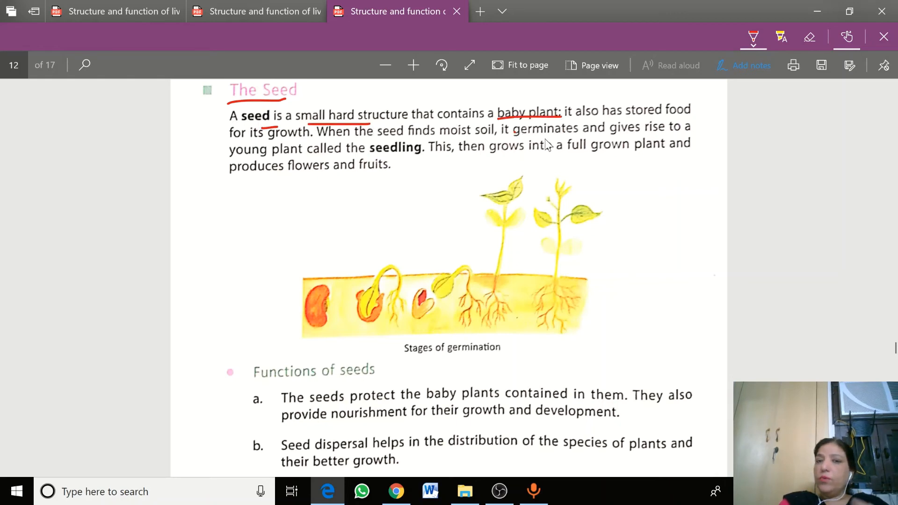
mouse_move(647, 122)
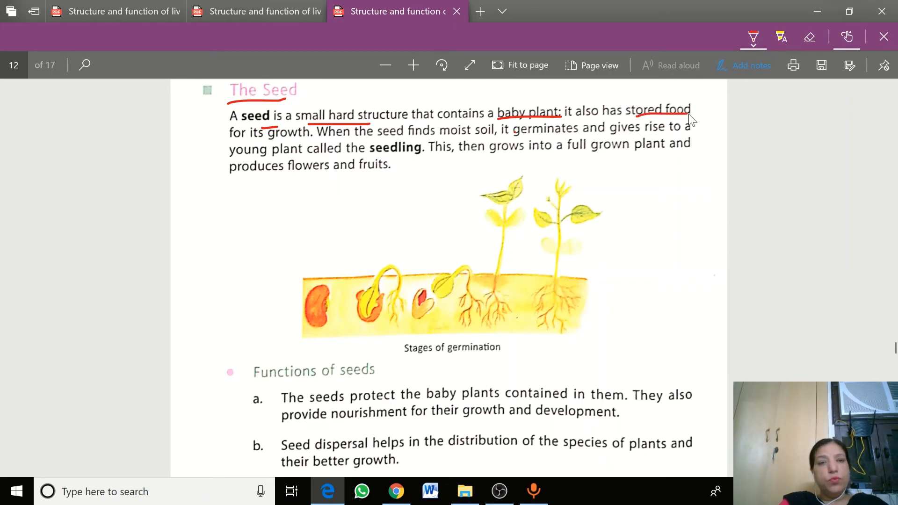
mouse_move(242, 143)
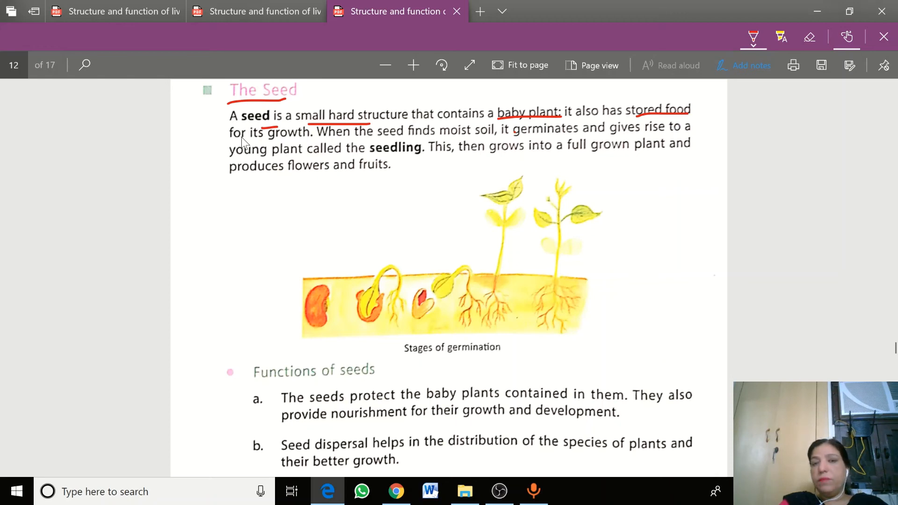
mouse_move(428, 196)
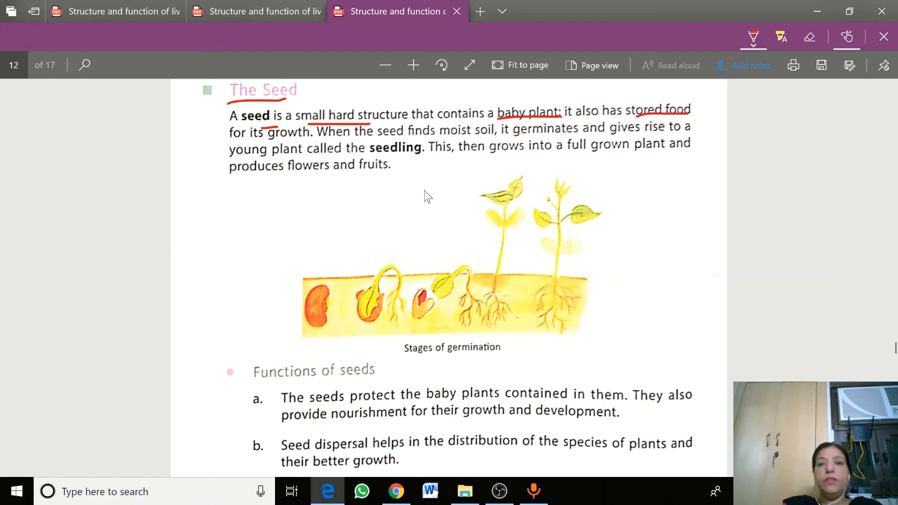
mouse_move(378, 146)
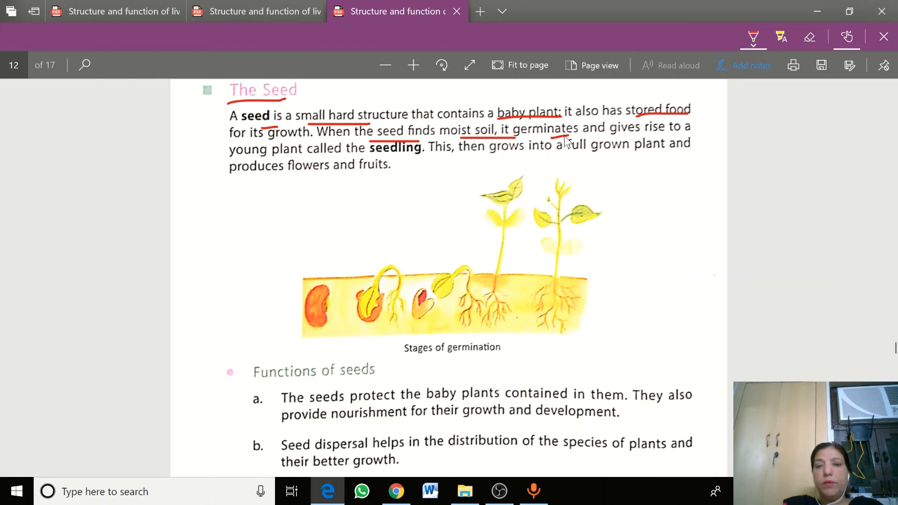
mouse_move(566, 167)
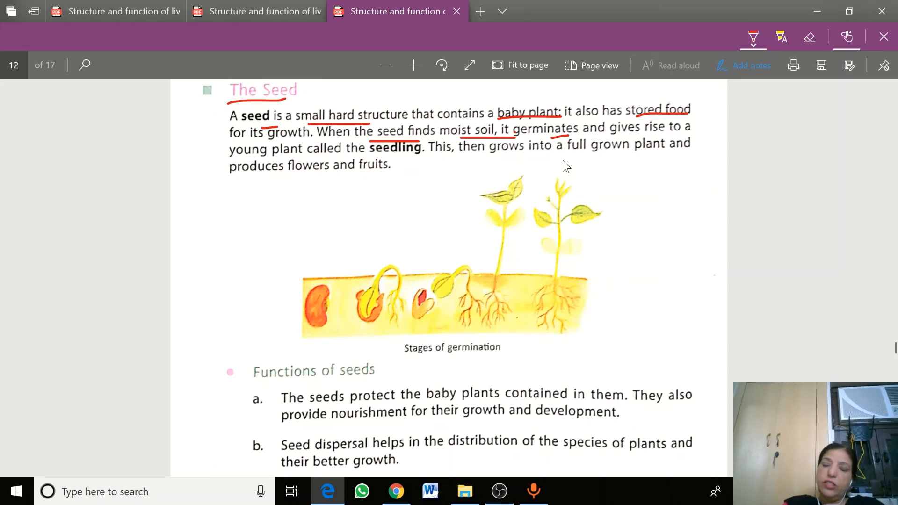
mouse_move(561, 424)
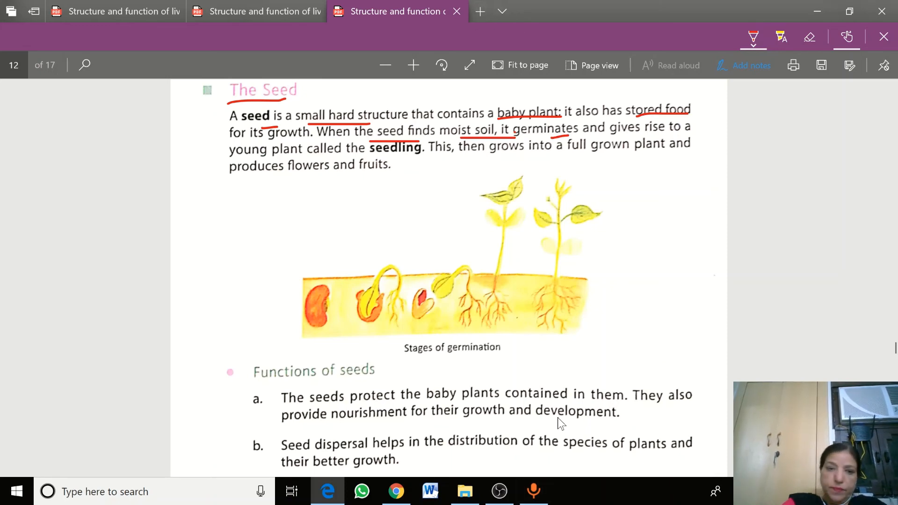
mouse_move(229, 269)
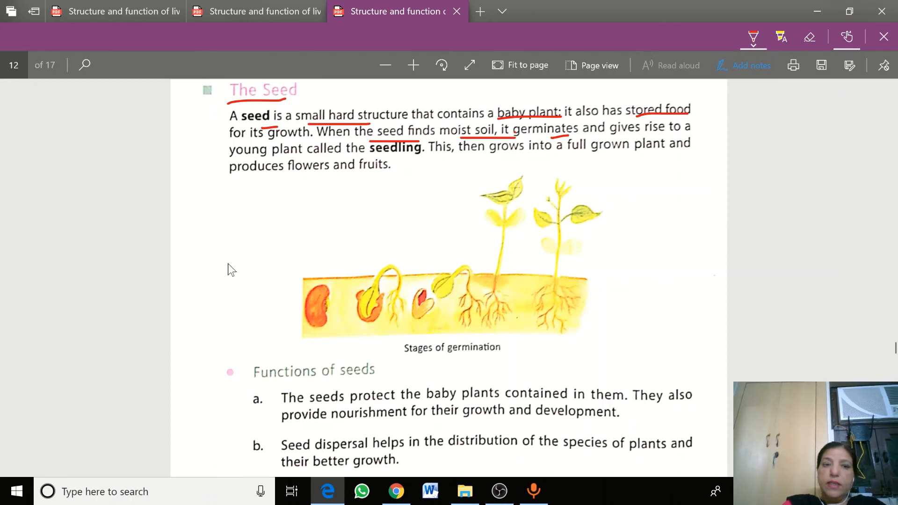
mouse_move(382, 295)
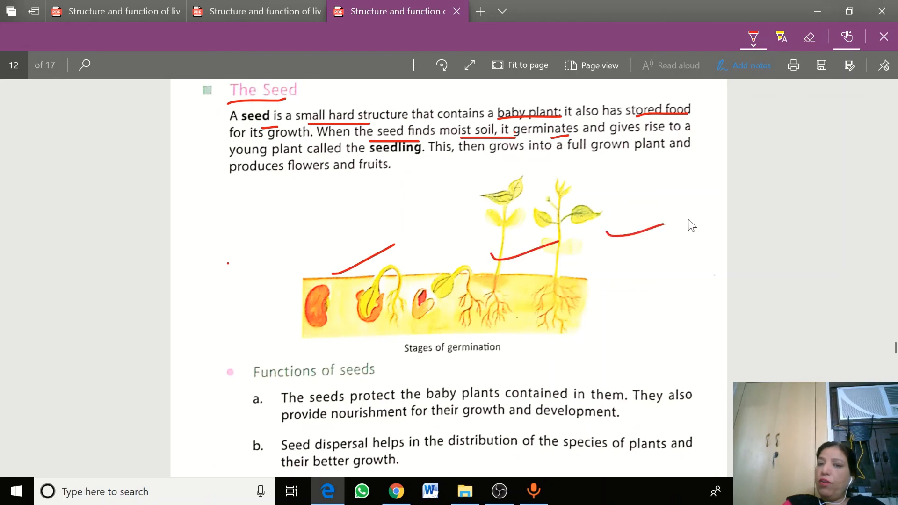
mouse_move(693, 228)
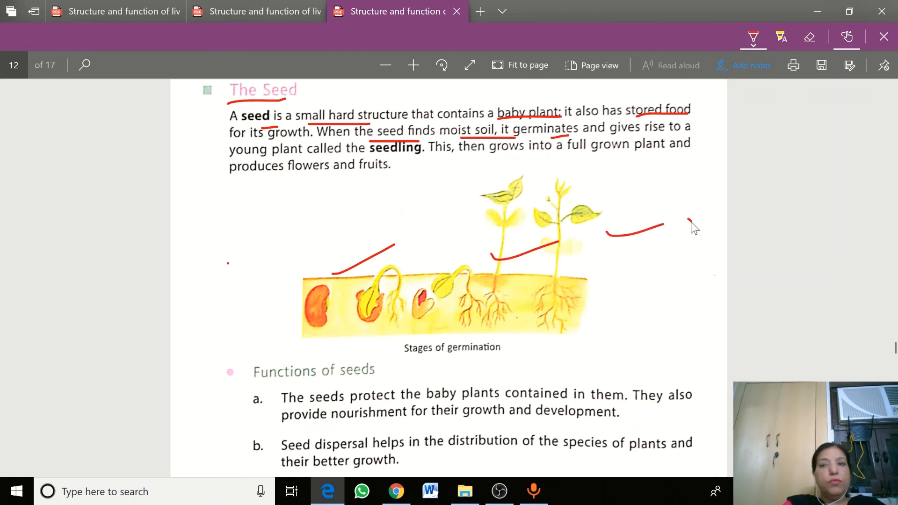
Step: Scroll down past the germination picture and Functions of seeds points a and b
scroll(down, 3)
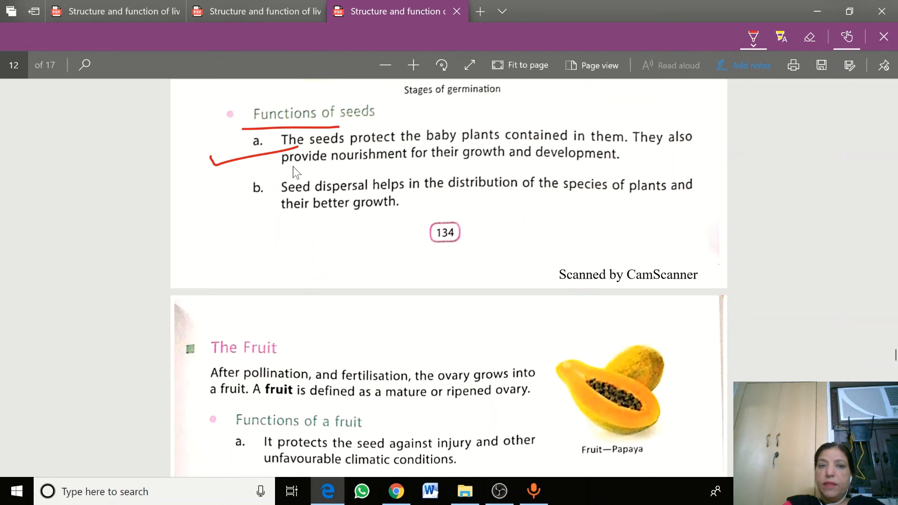
scroll(down, 3)
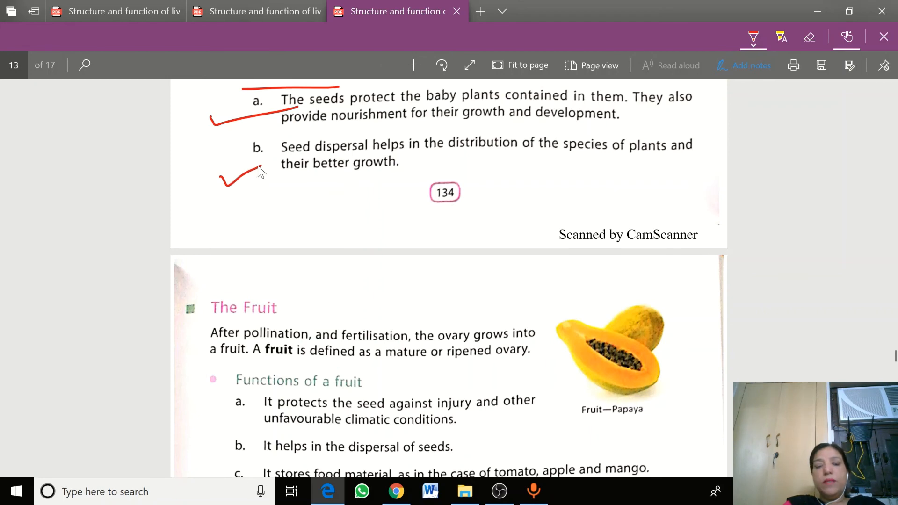
Step: Scroll down to 'The Fruit' section on page 13
scroll(down, 3)
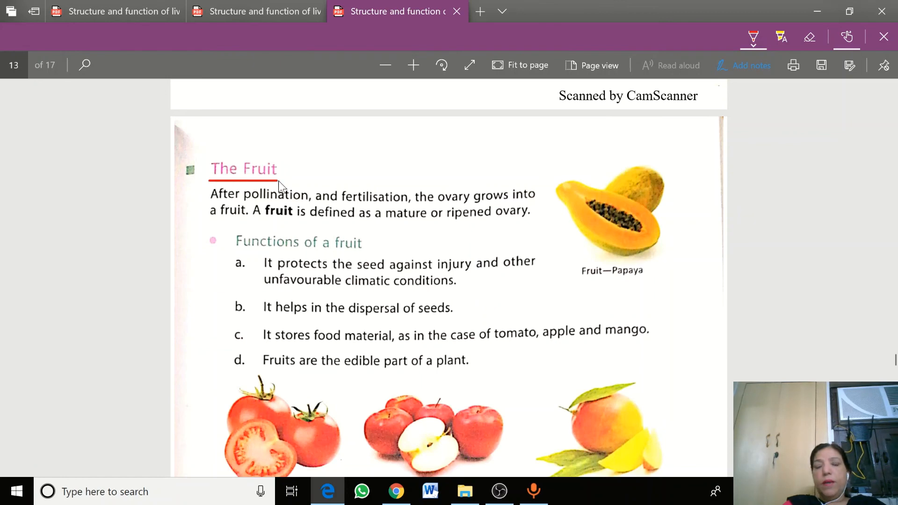
mouse_move(473, 138)
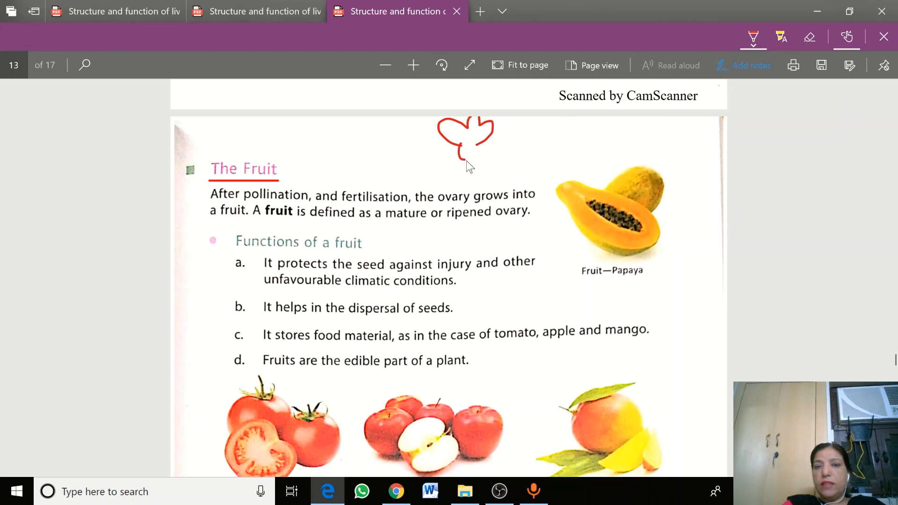
mouse_move(479, 159)
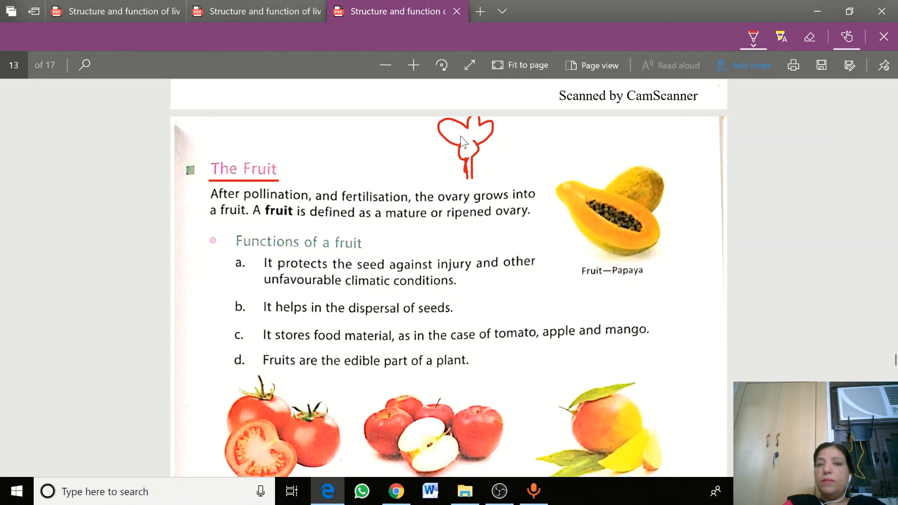
mouse_move(467, 138)
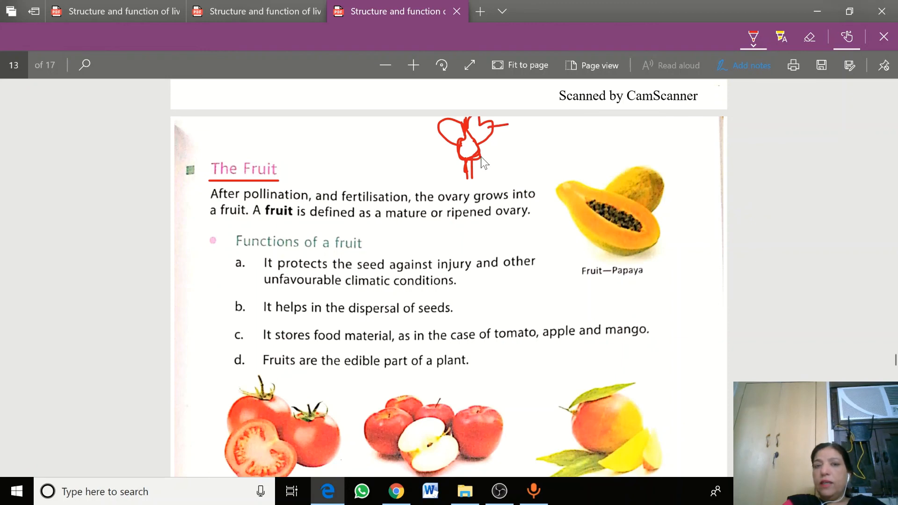
mouse_move(459, 132)
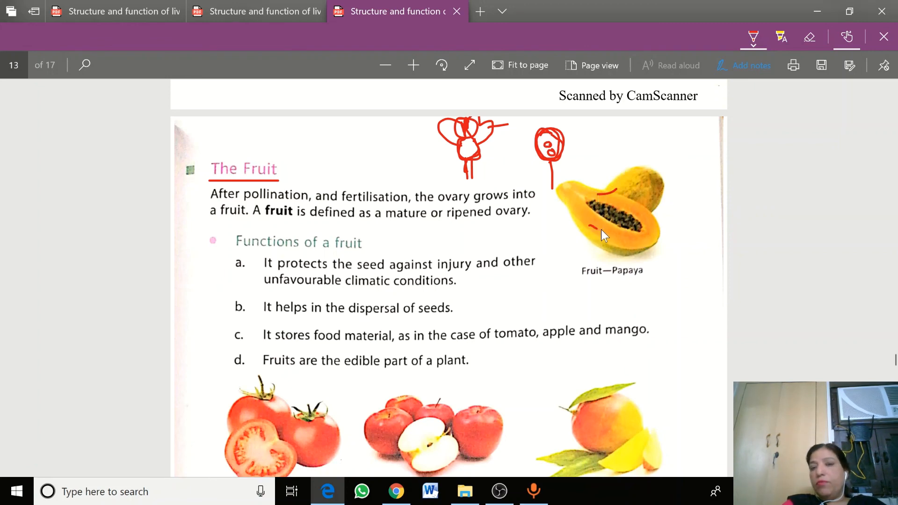
mouse_move(224, 277)
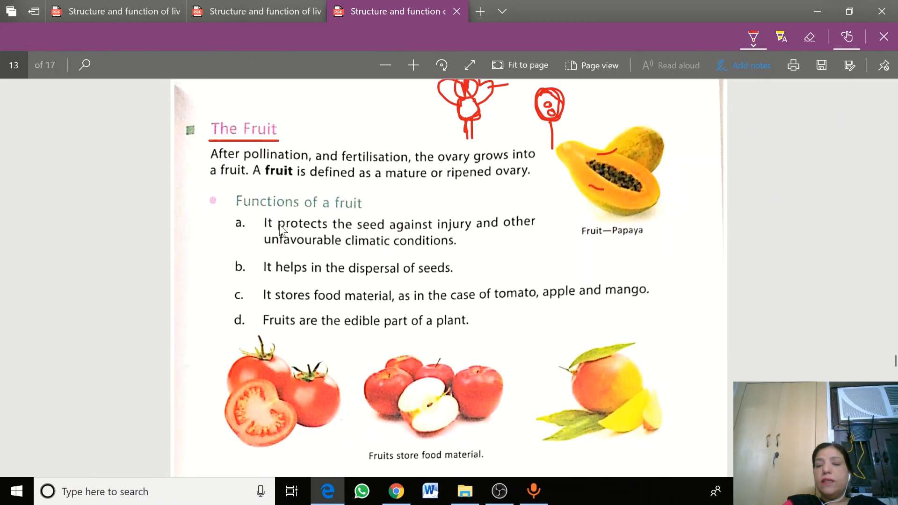
mouse_move(376, 197)
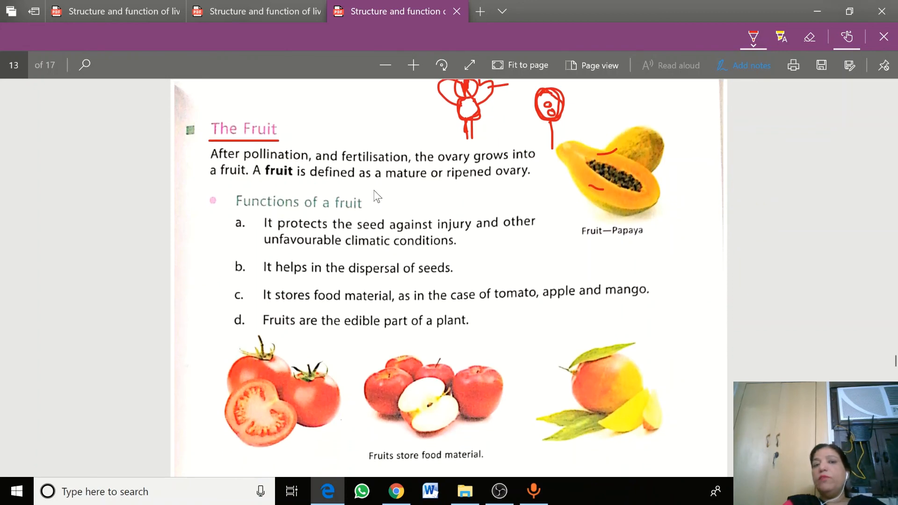
mouse_move(249, 194)
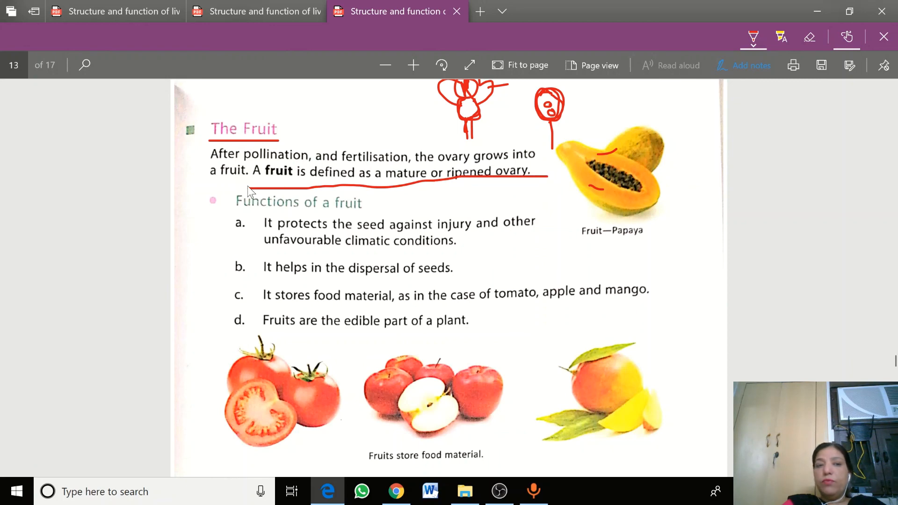
mouse_move(223, 237)
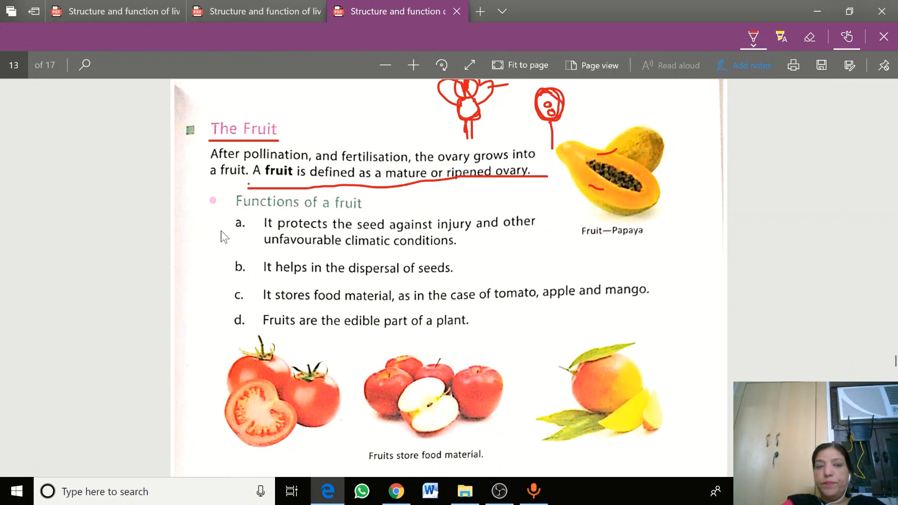
Step: Scroll down through the fruit definition to functions a–d
scroll(down, 3)
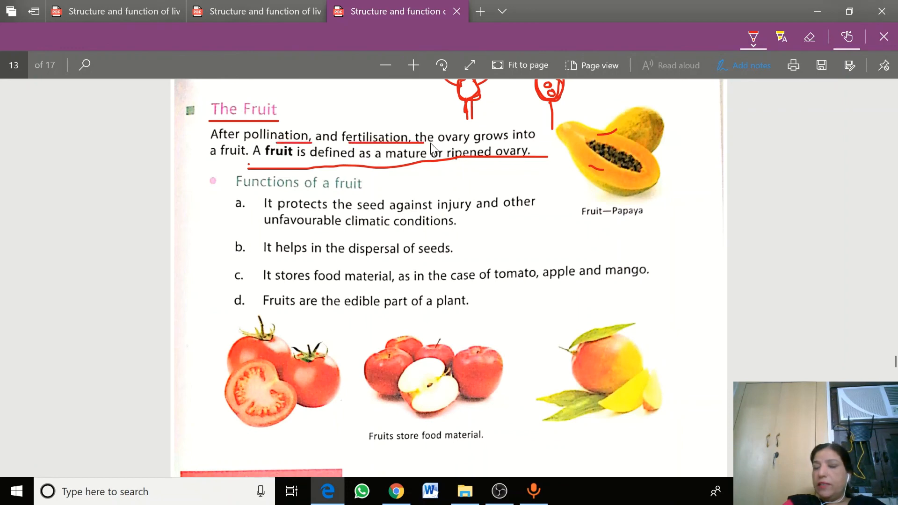
scroll(down, 3)
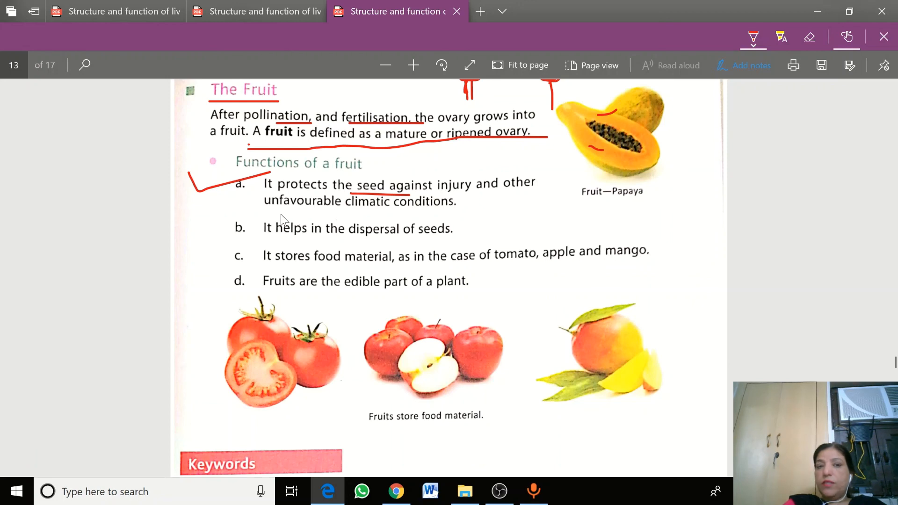
mouse_move(194, 246)
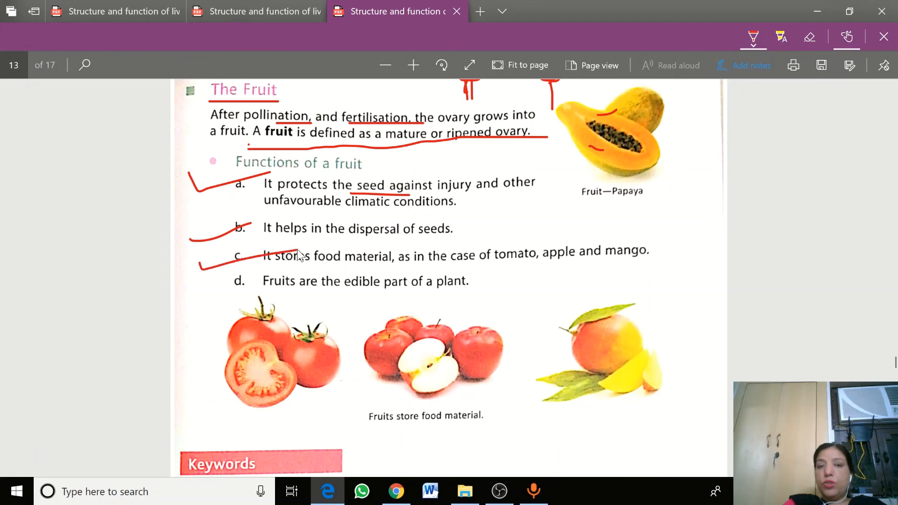
mouse_move(216, 304)
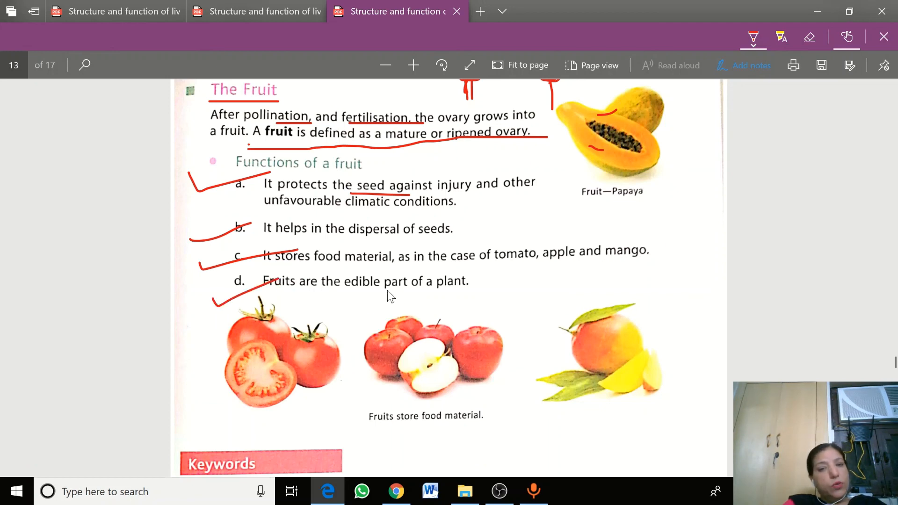
Step: Scroll down through the Keywords glossary onto page 14, then nudge back up slightly
scroll(down, 3)
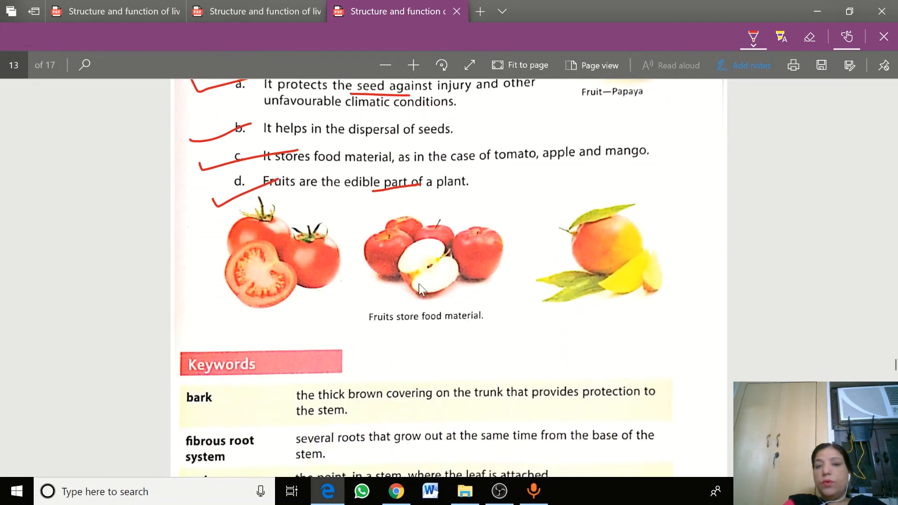
scroll(down, 3)
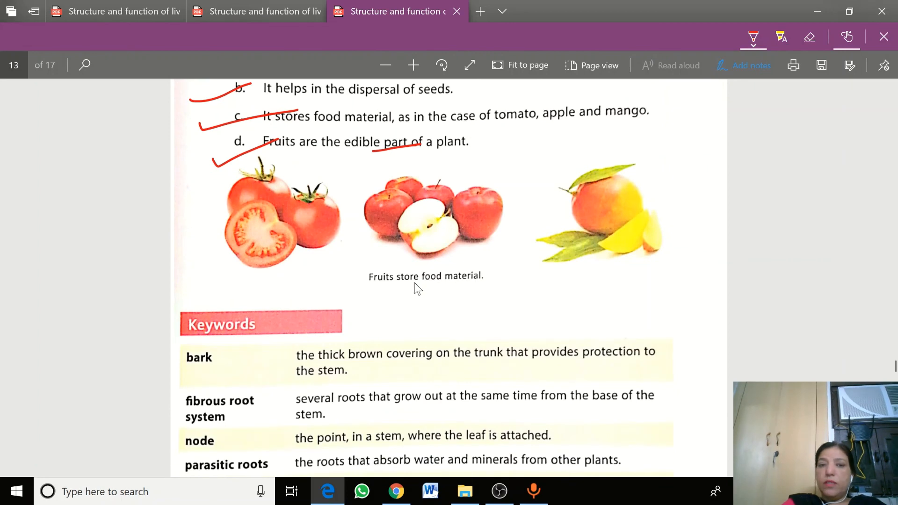
scroll(down, 3)
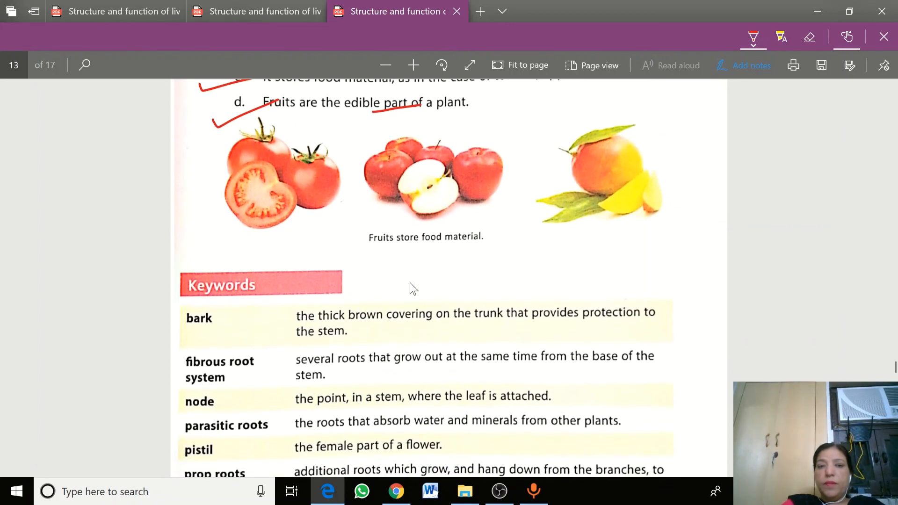
scroll(down, 3)
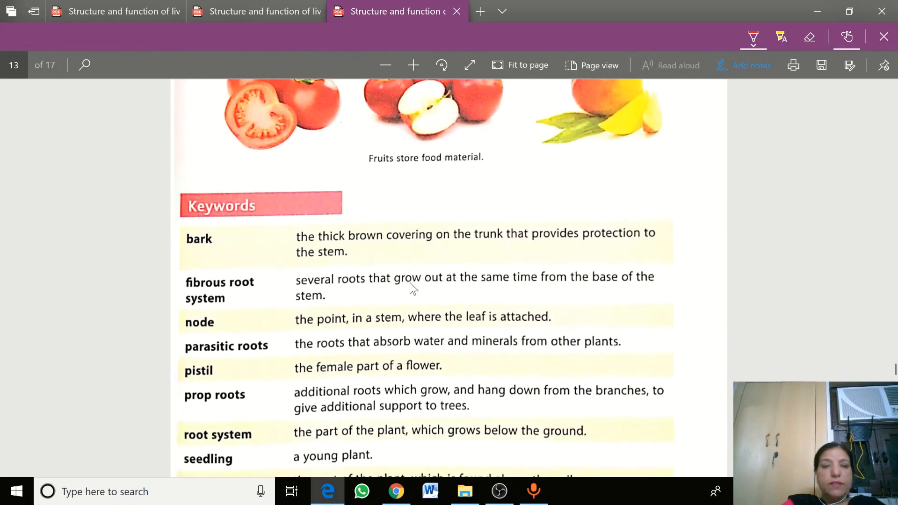
scroll(down, 3)
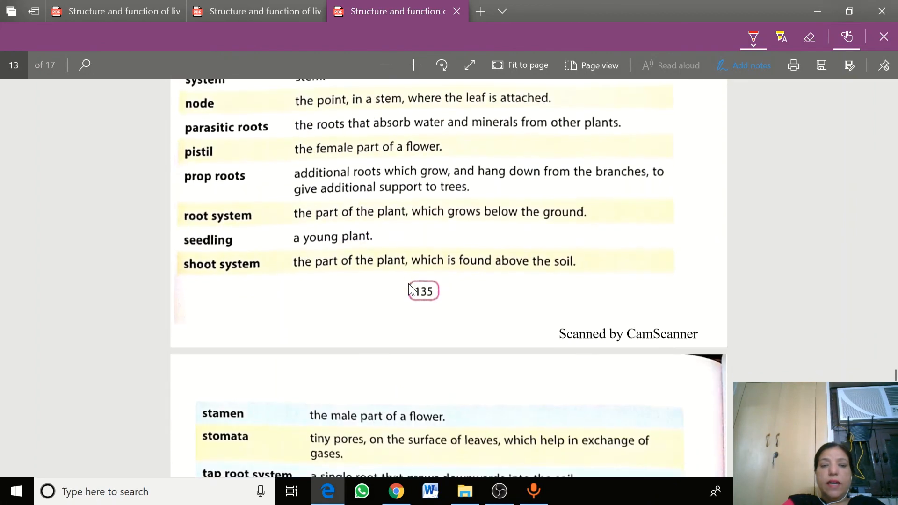
scroll(down, 3)
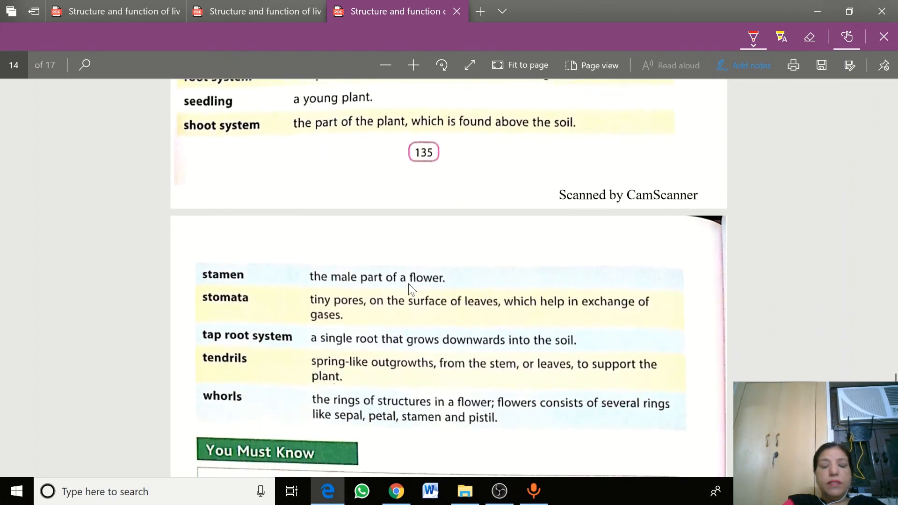
scroll(up, 3)
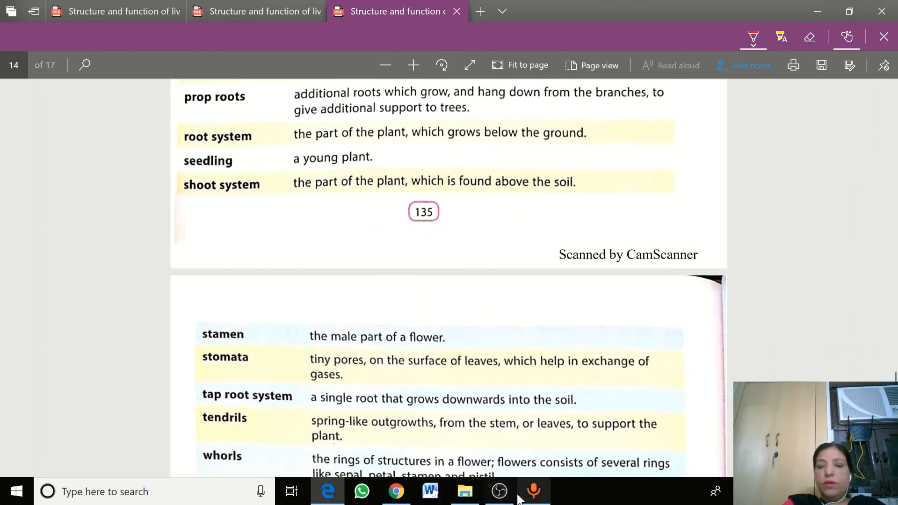